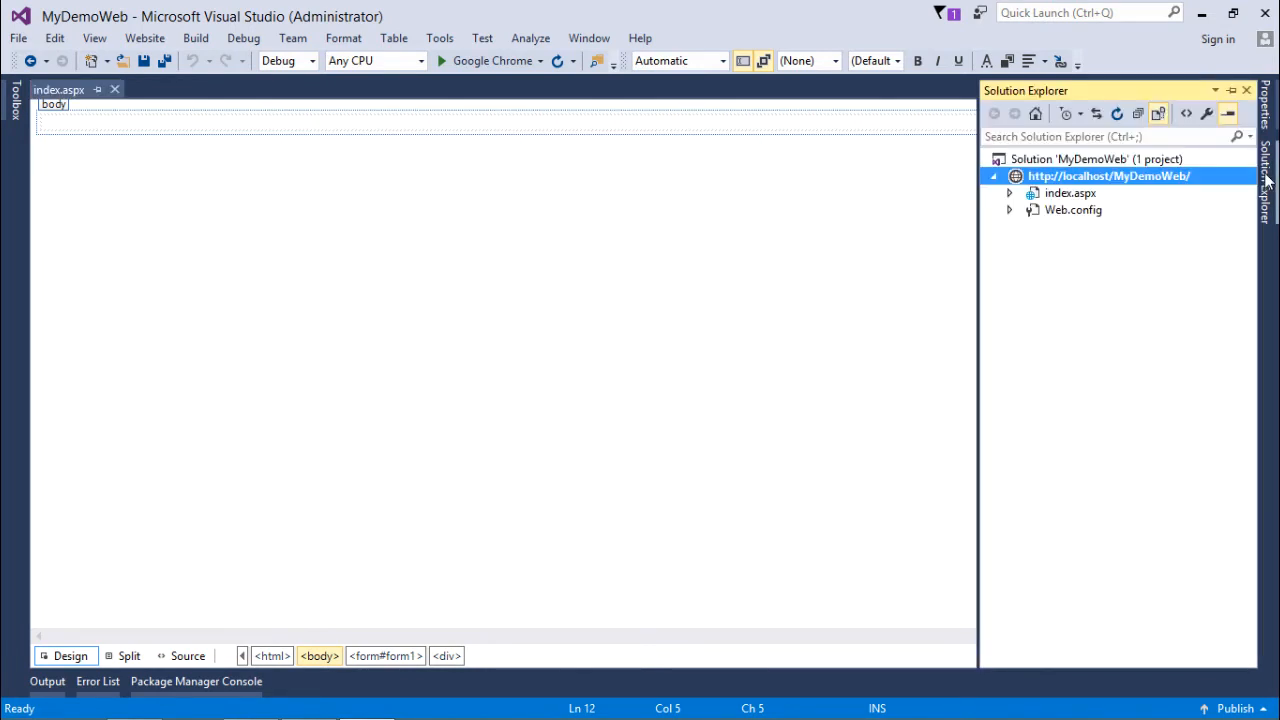
Begin adding an ADO.NET Entity Data Model item to the MyDemoWeb site.
{"action": "right_click", "coordinate": [1108, 176]}
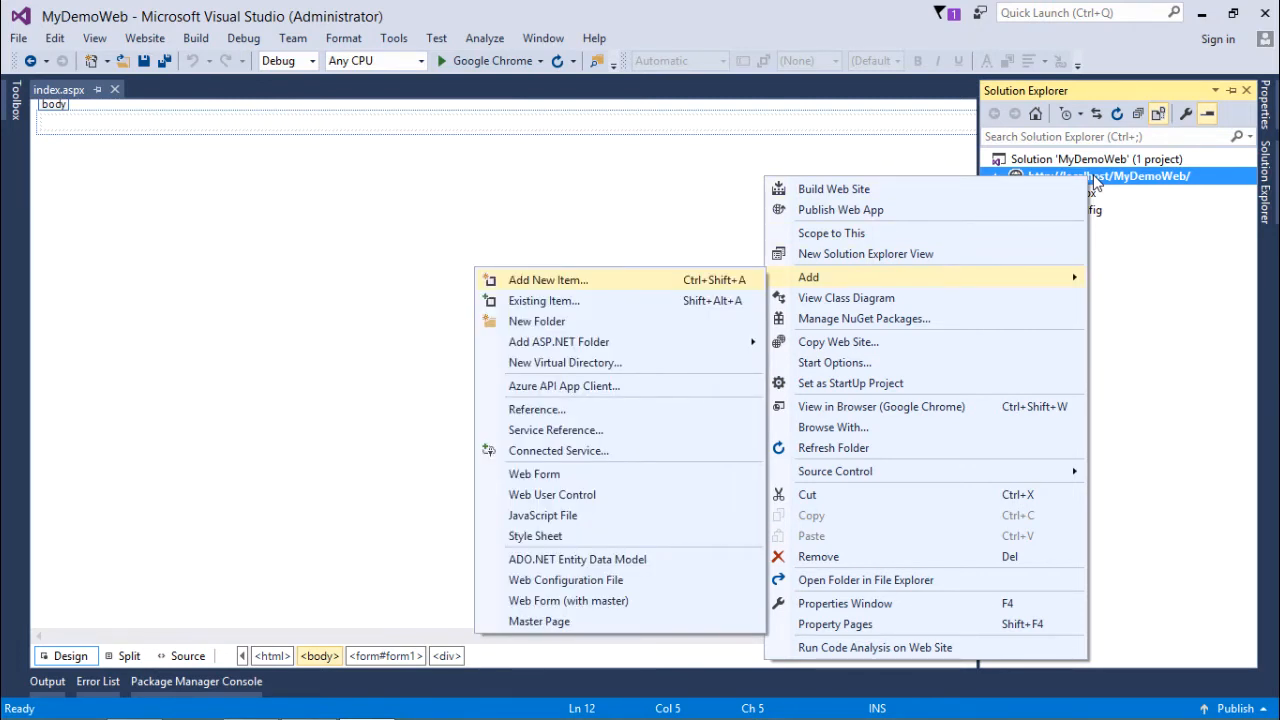
{"action": "left_click", "coordinate": [548, 280]}
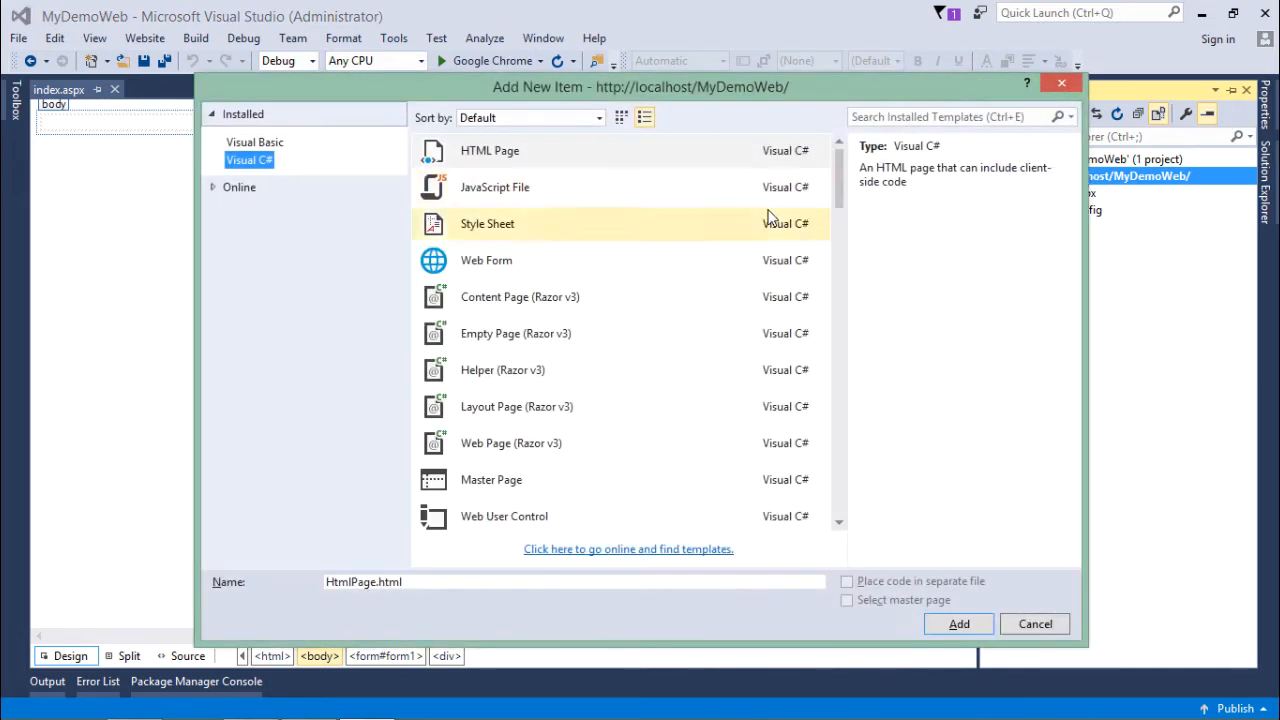
{"action": "left_click", "coordinate": [528, 480]}
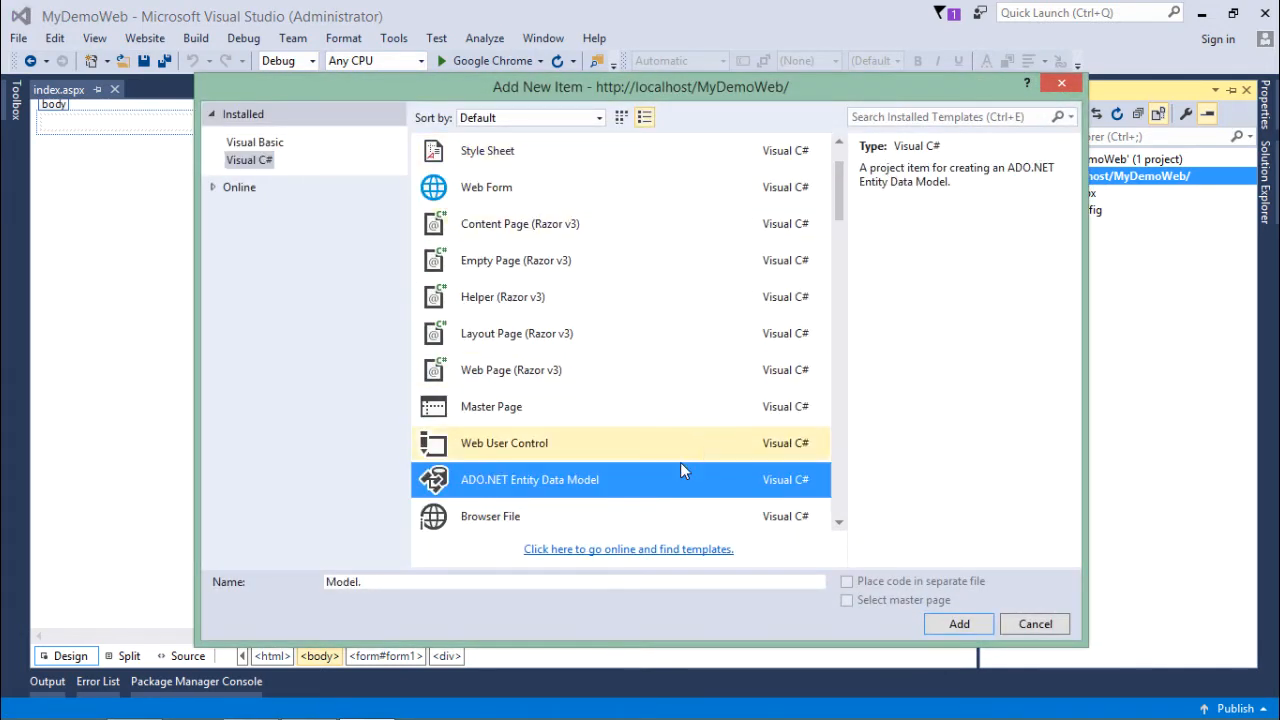
Name the new model file Model.edmx and add it to the site.
{"action": "left_click", "coordinate": [540, 580]}
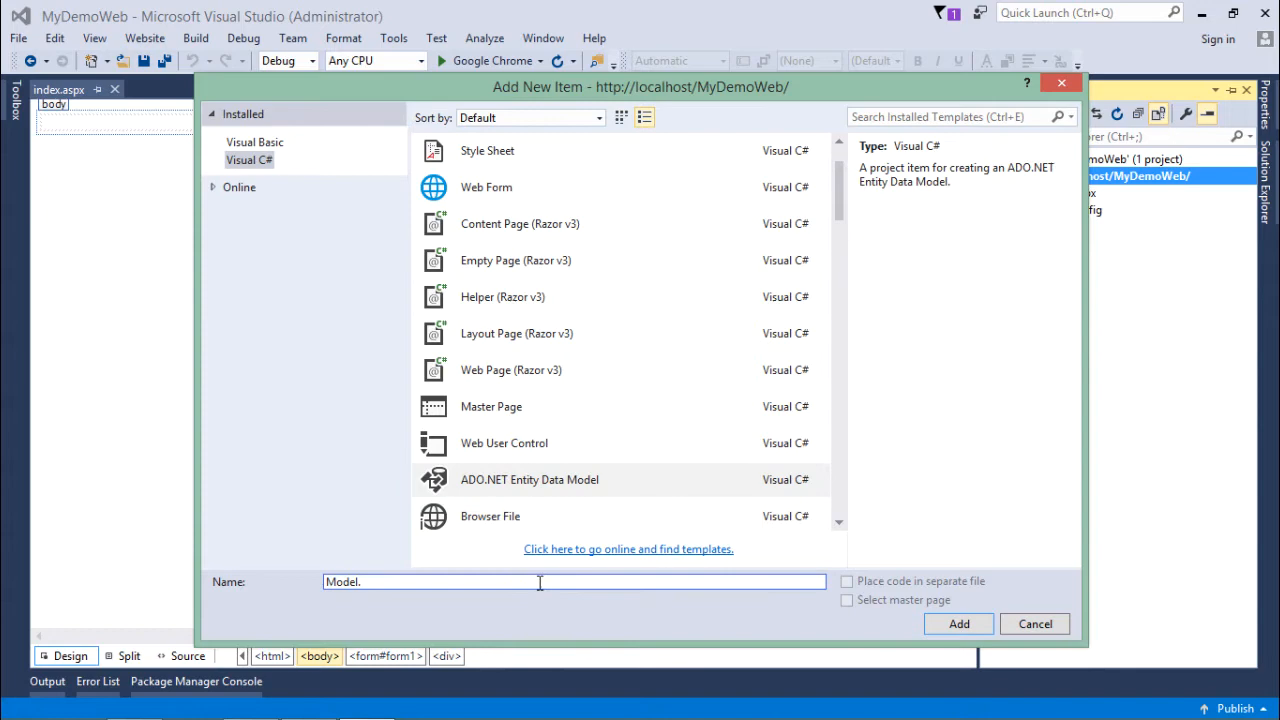
{"action": "type", "text": "ed"}
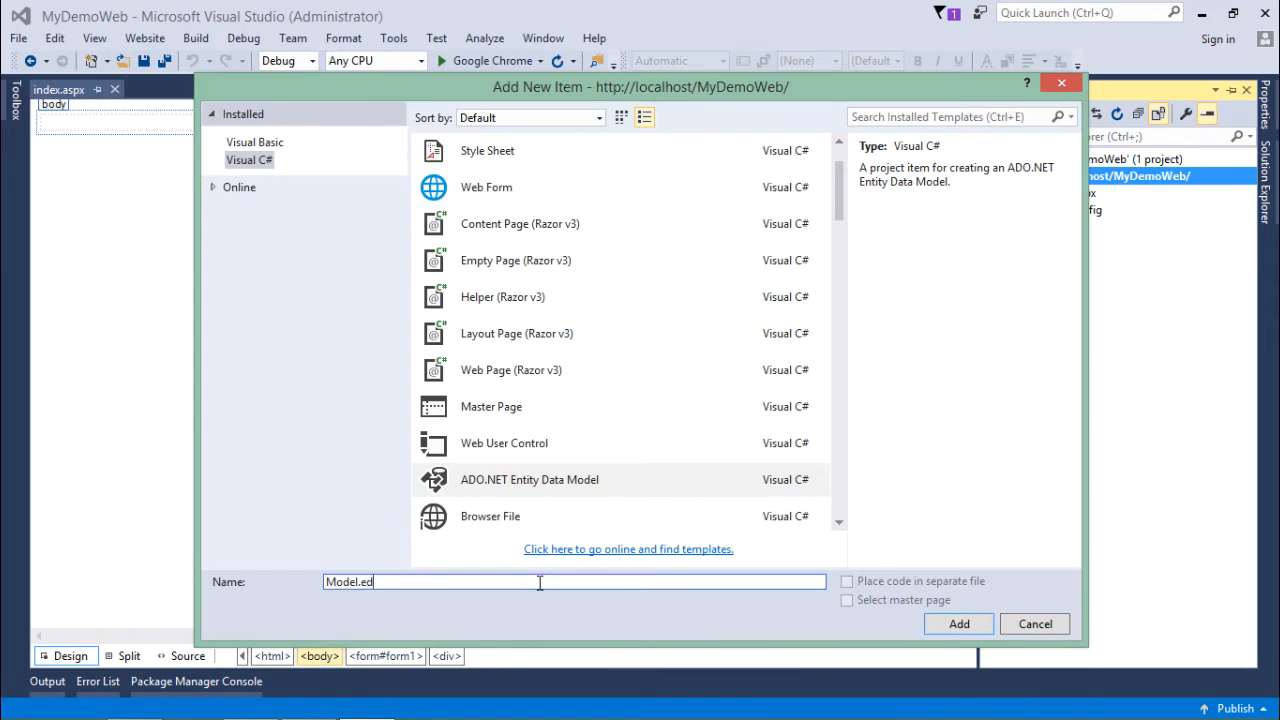
{"action": "left_click", "coordinate": [956, 624]}
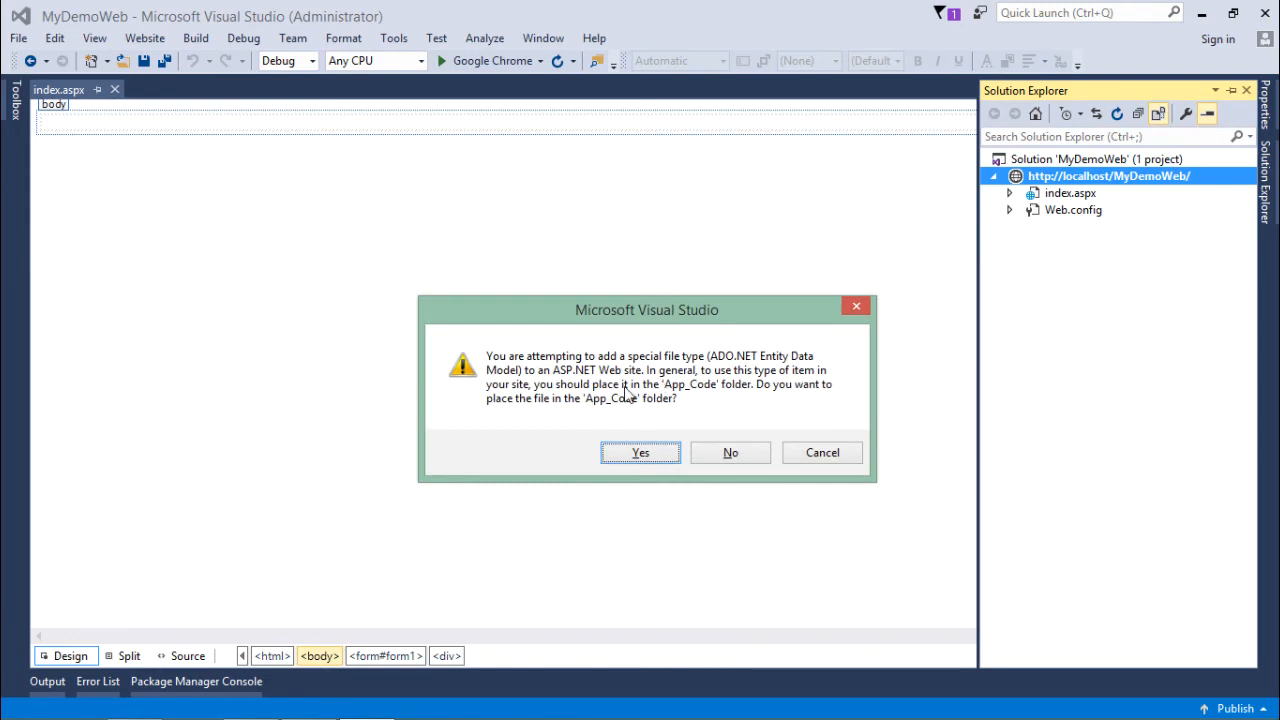
{"action": "mouse_move", "coordinate": [618, 412]}
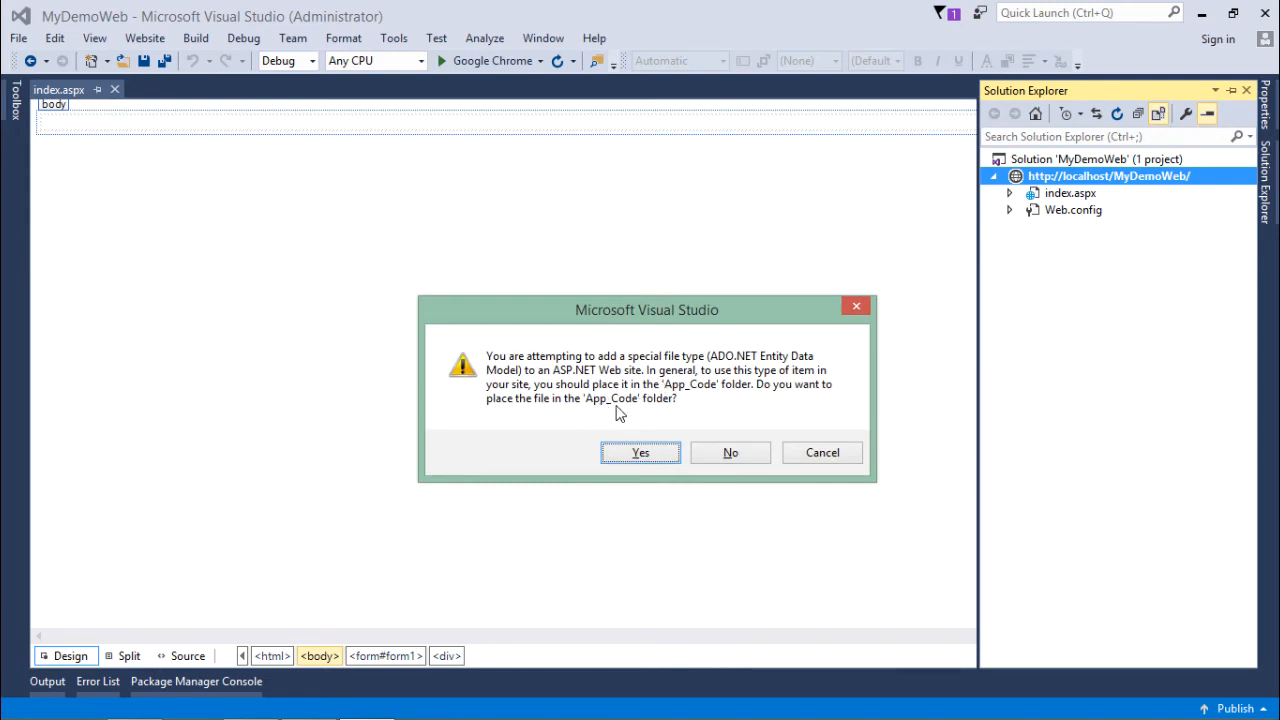
{"action": "mouse_move", "coordinate": [630, 422]}
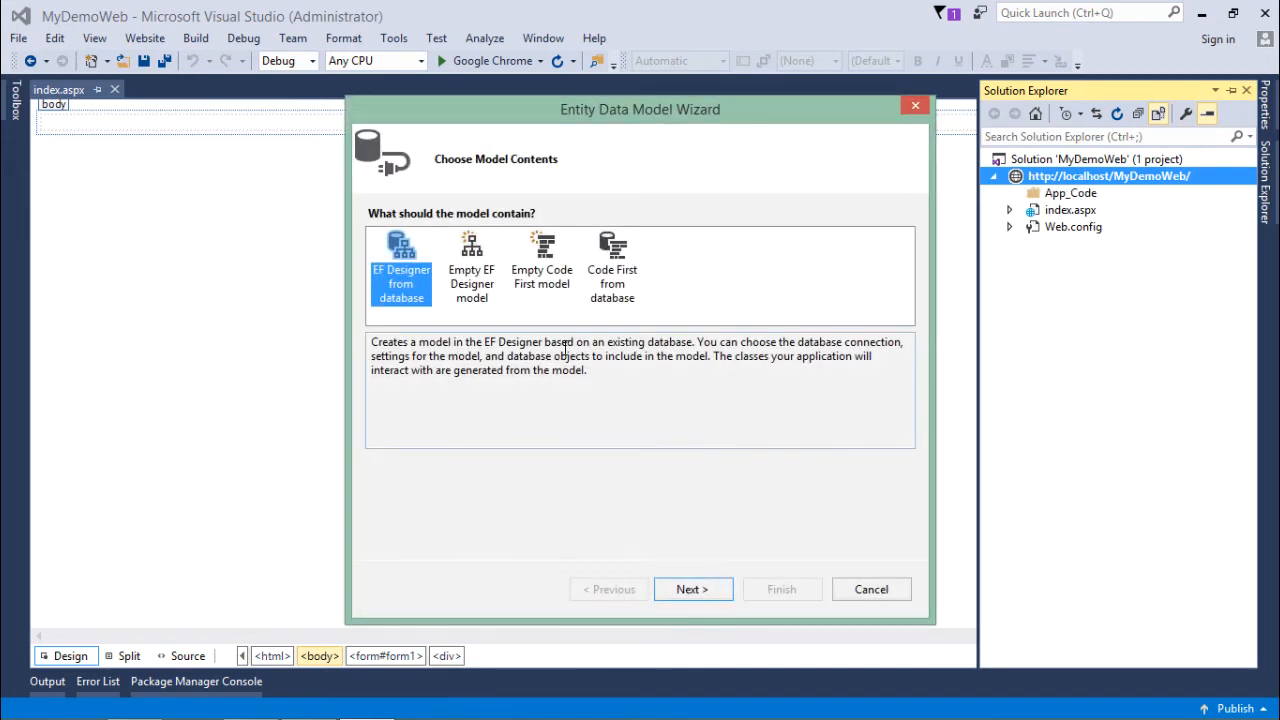
{"action": "mouse_move", "coordinate": [612, 264]}
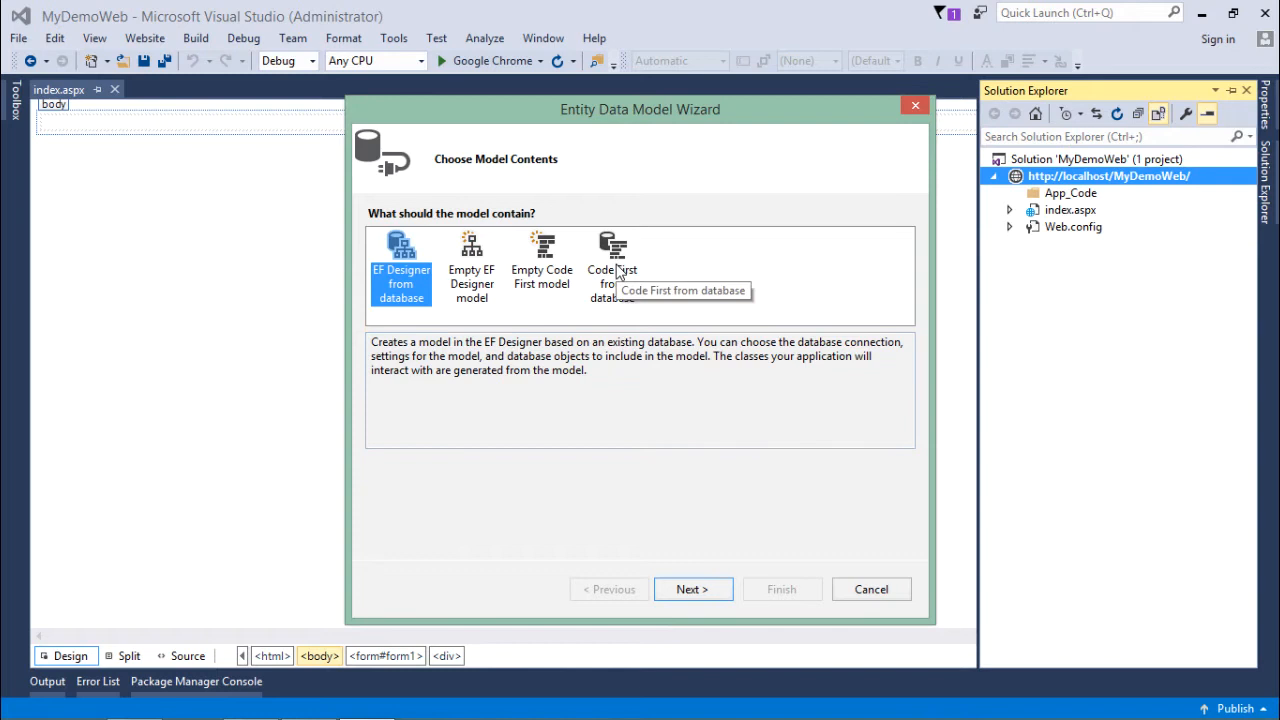
{"action": "mouse_move", "coordinate": [516, 296]}
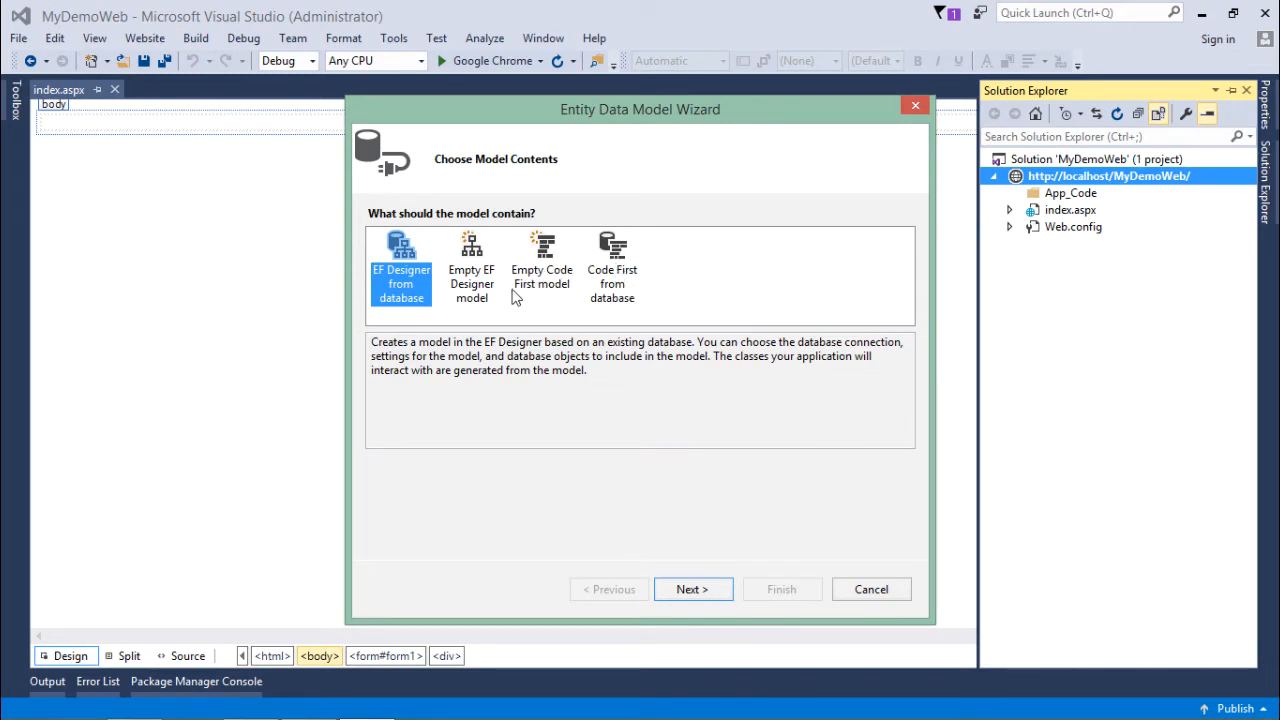
{"action": "mouse_move", "coordinate": [410, 284]}
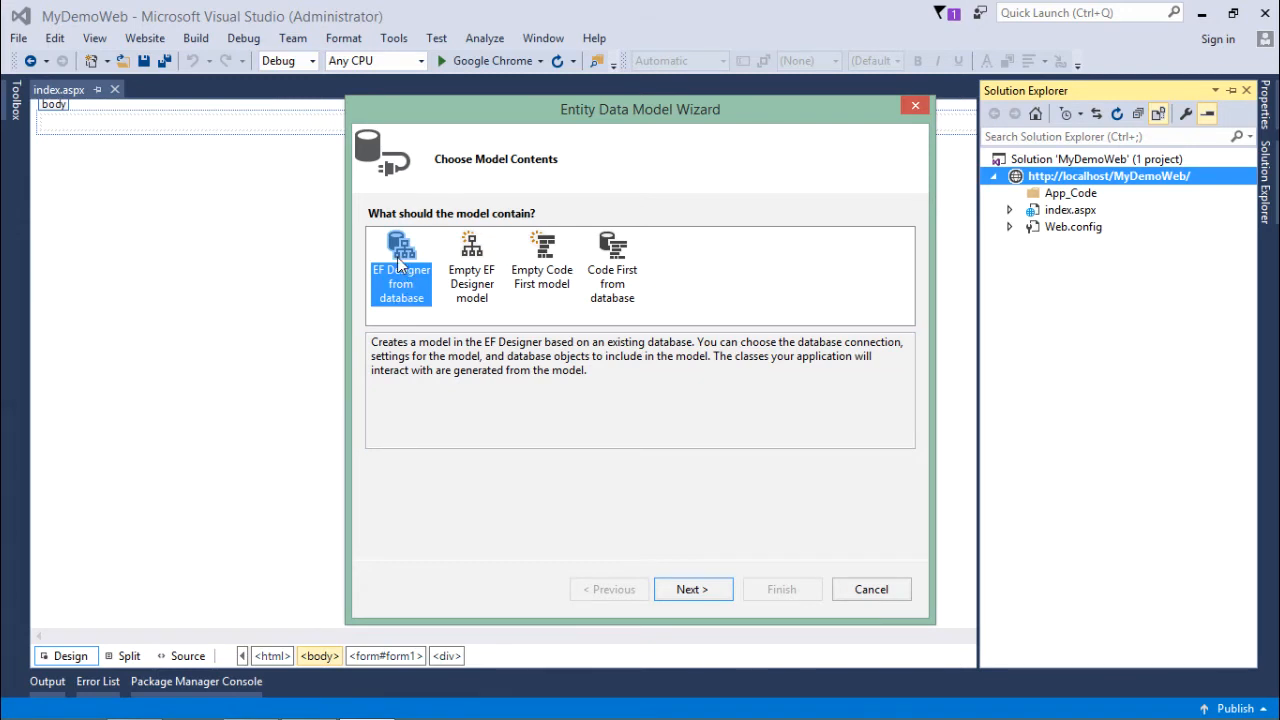
{"action": "mouse_move", "coordinate": [388, 284]}
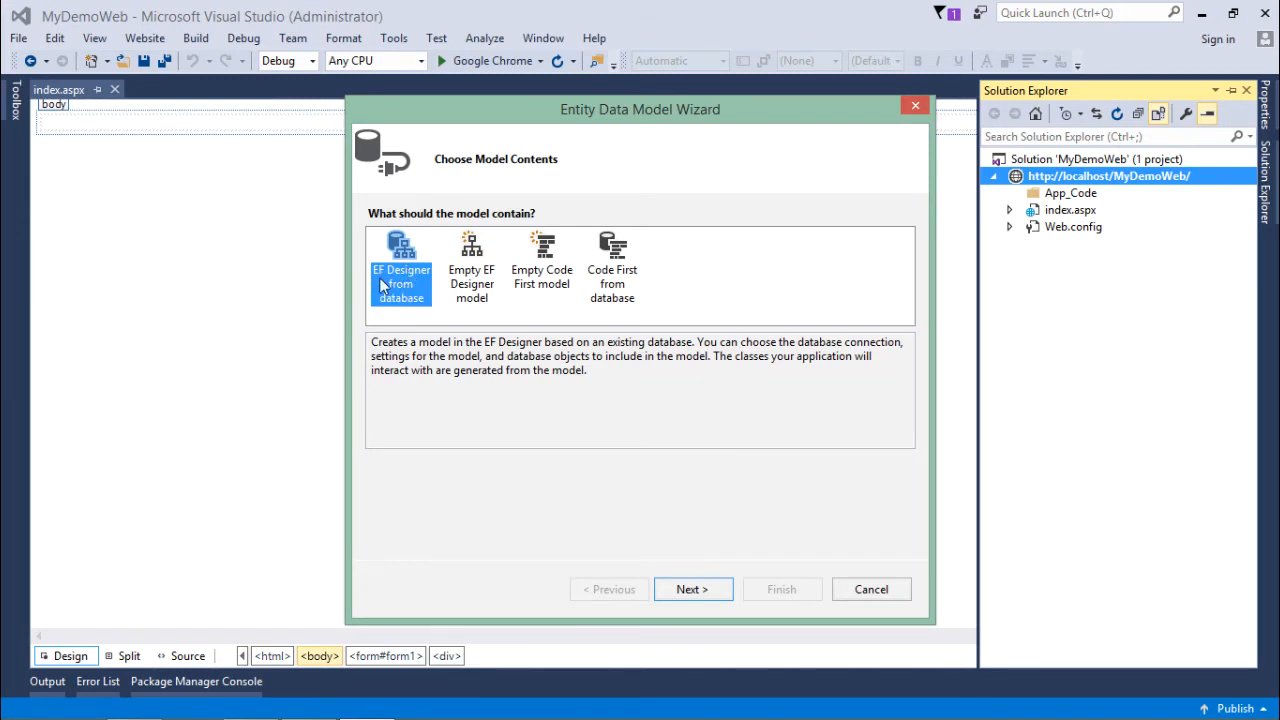
{"action": "mouse_move", "coordinate": [464, 362]}
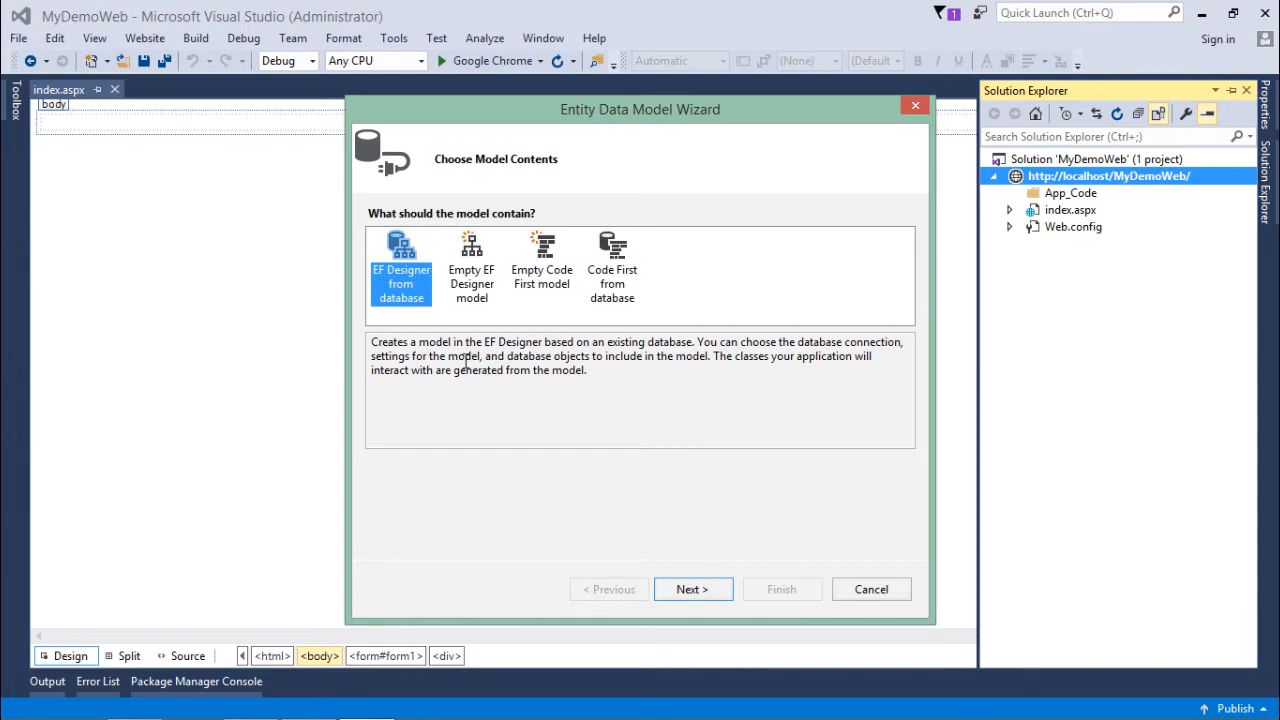
Proceed with EF Designer from database to the data-connection step.
{"action": "left_click", "coordinate": [692, 588]}
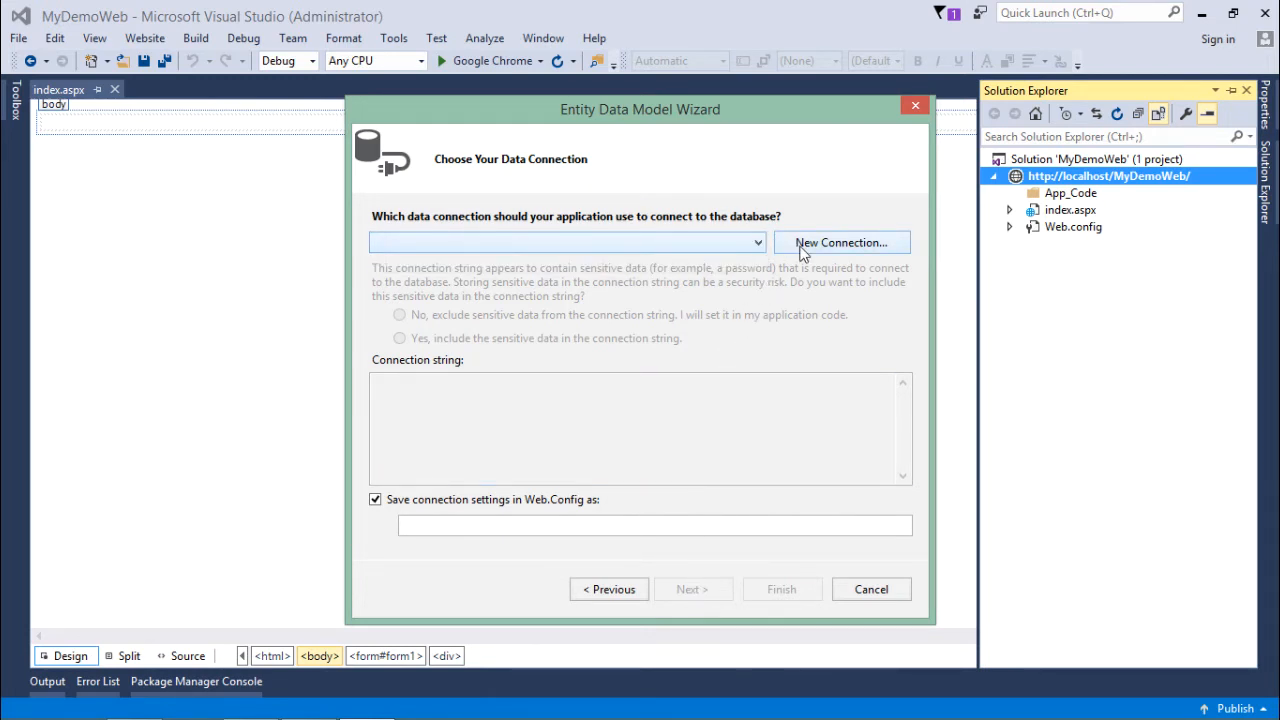
Define a new connection to server TutorialsPoint using SQL Server Authentication credentials.
{"action": "left_click", "coordinate": [840, 242]}
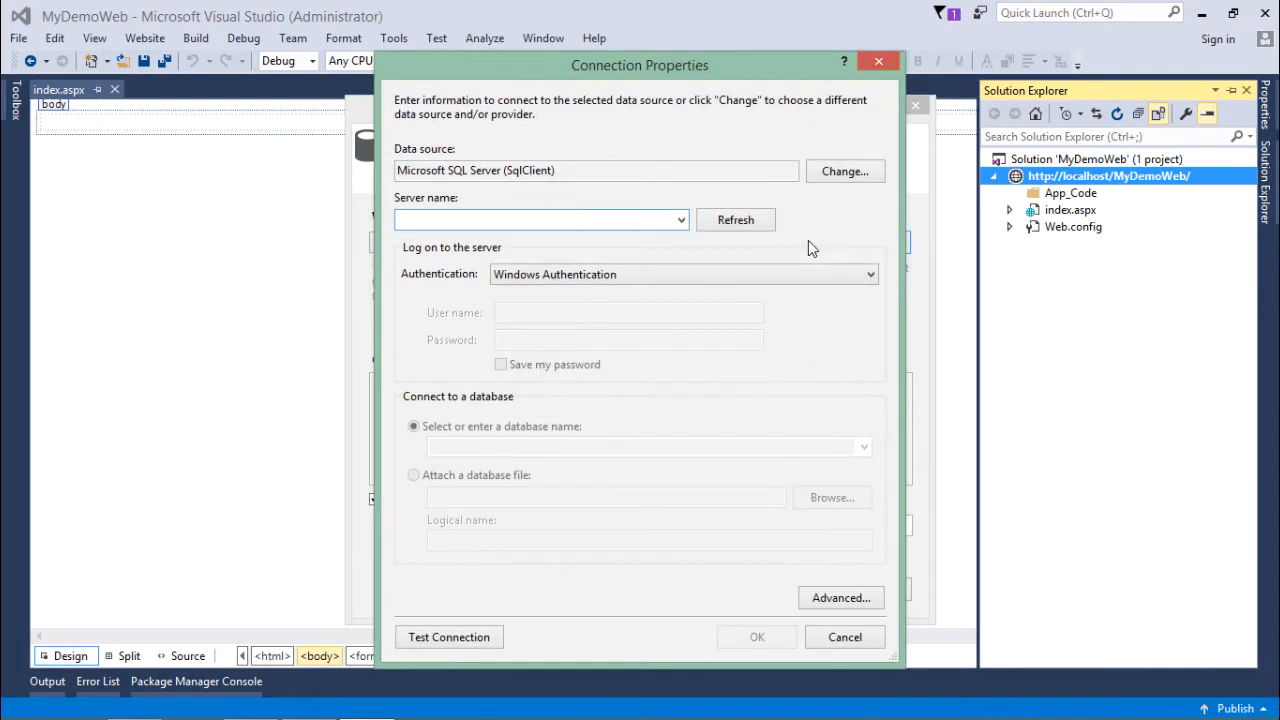
{"action": "type", "text": "Tutorial"}
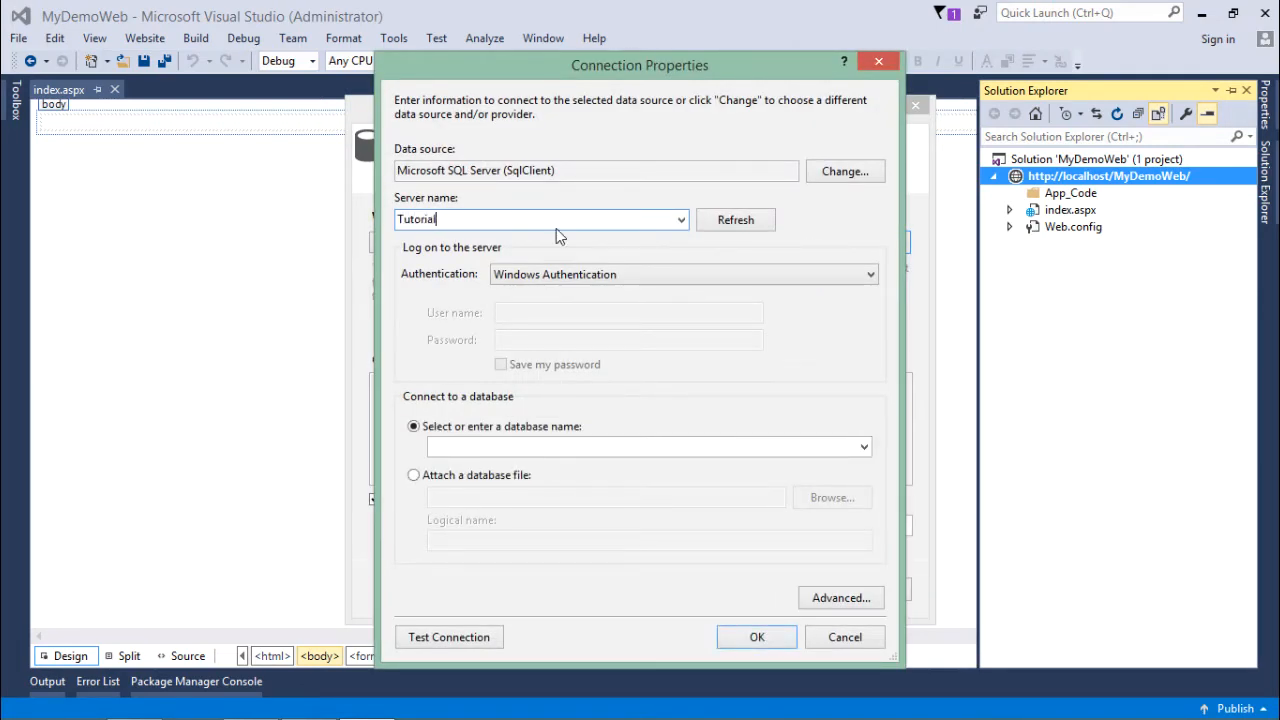
{"action": "type", "text": "sPoint"}
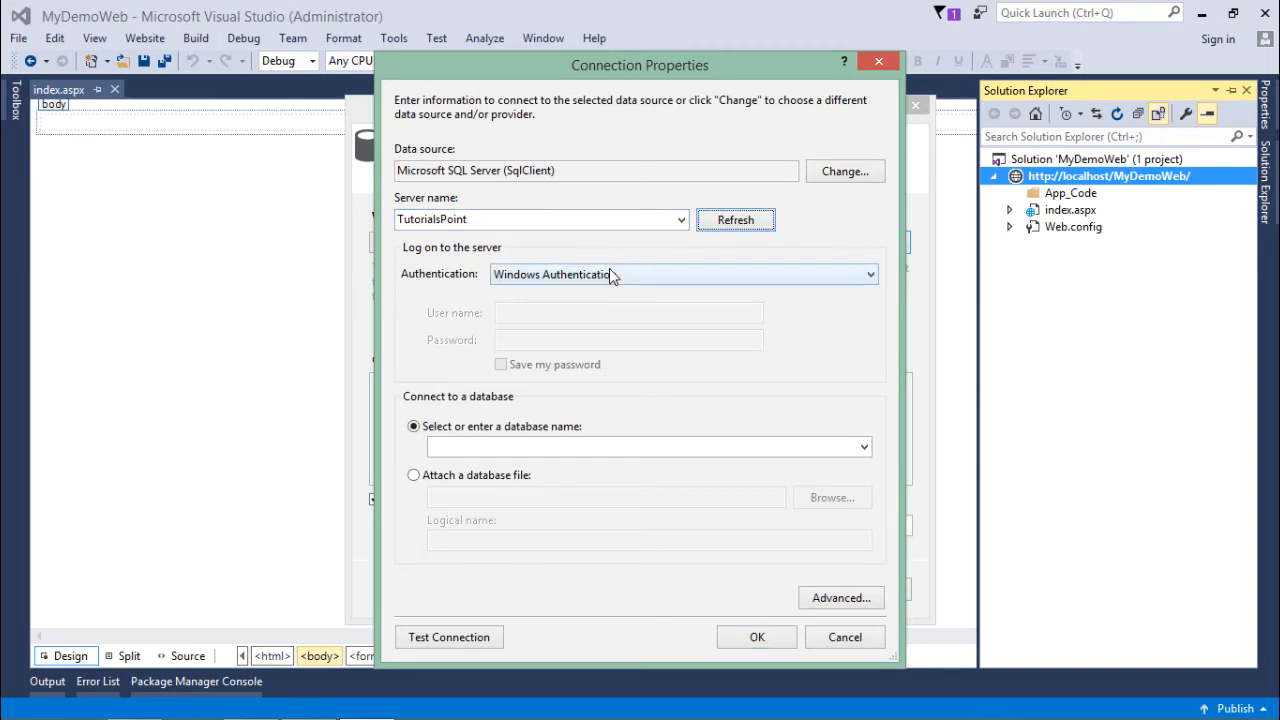
{"action": "left_click", "coordinate": [684, 274]}
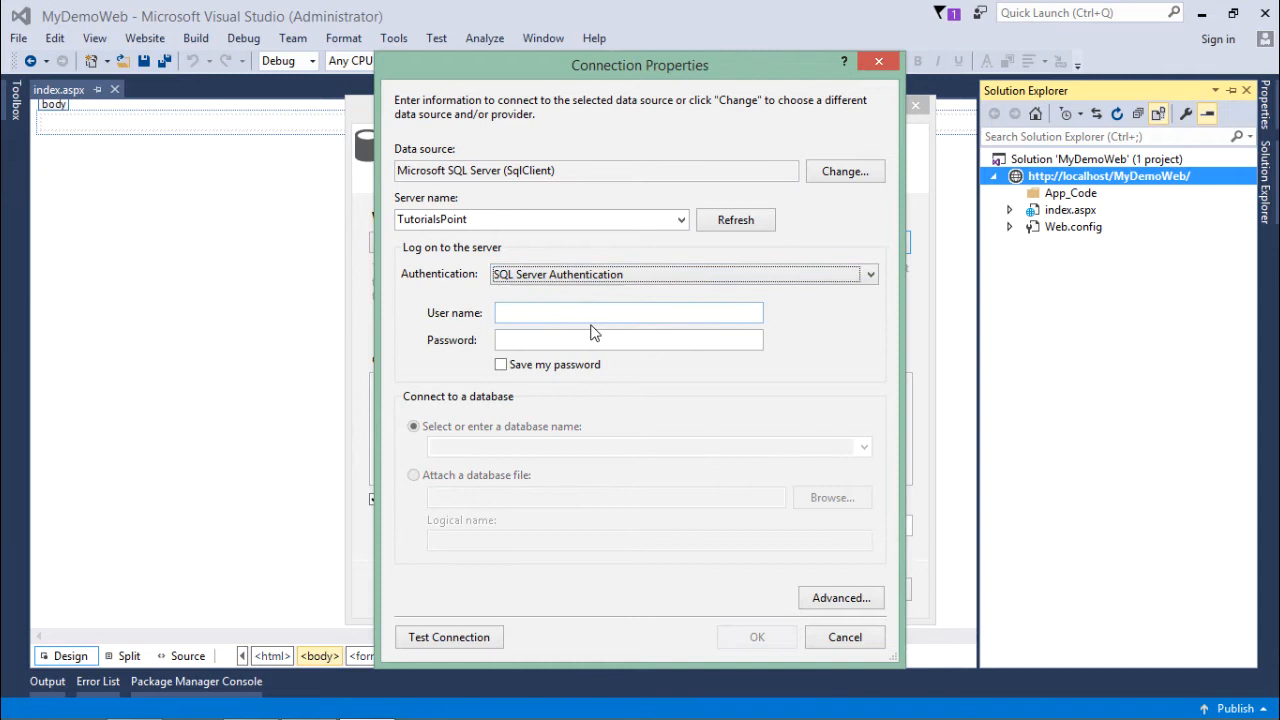
{"action": "type", "text": "sq"}
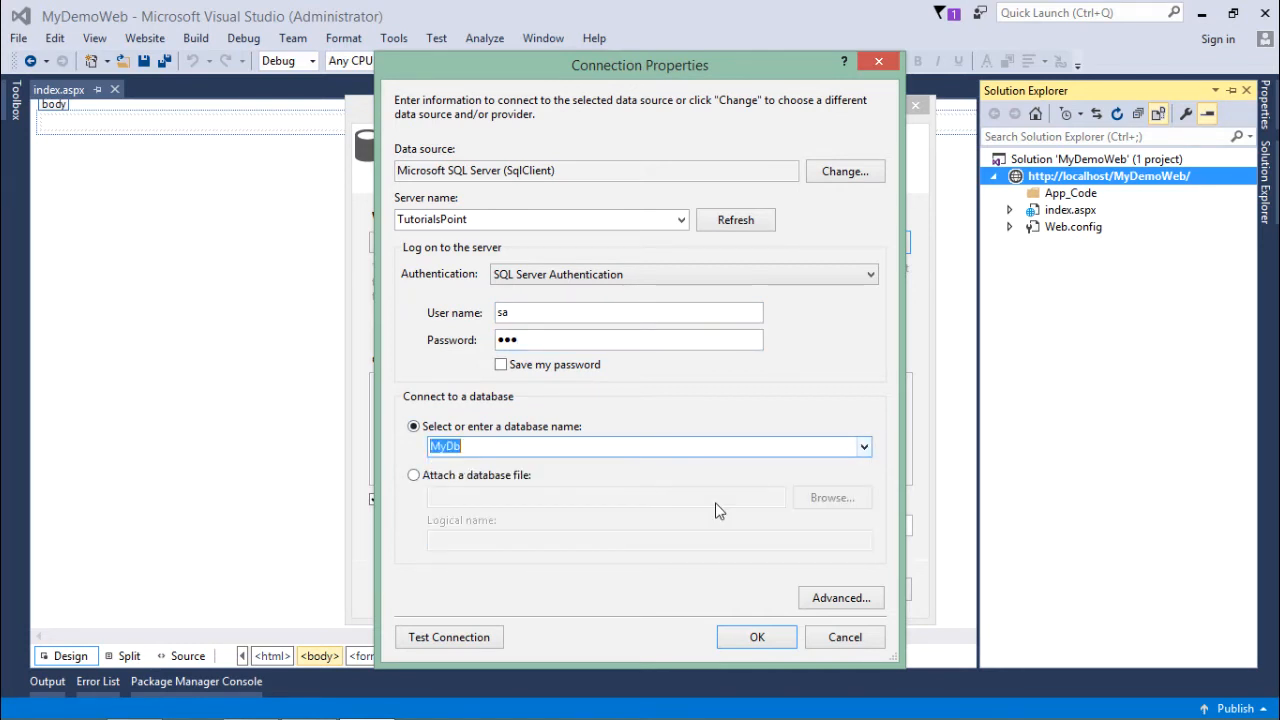
Test the connection to MyDb successfully and save the connection.
{"action": "left_click", "coordinate": [448, 636]}
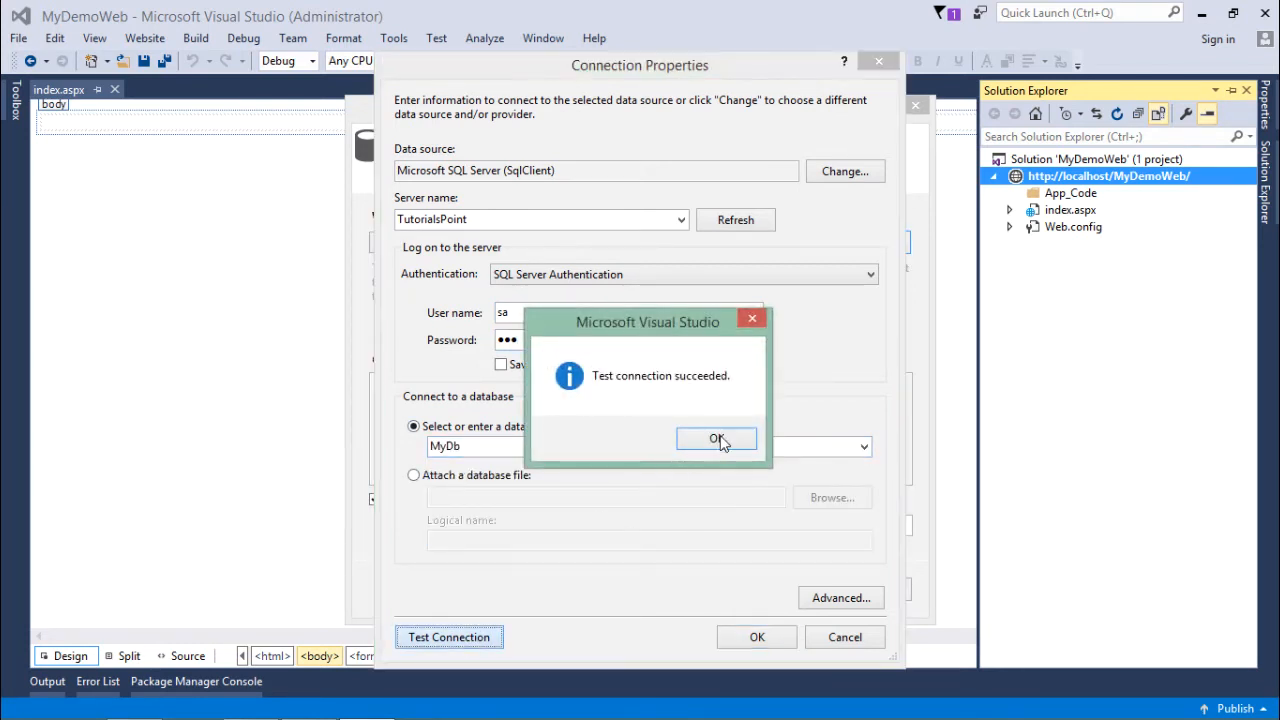
{"action": "left_click", "coordinate": [716, 440]}
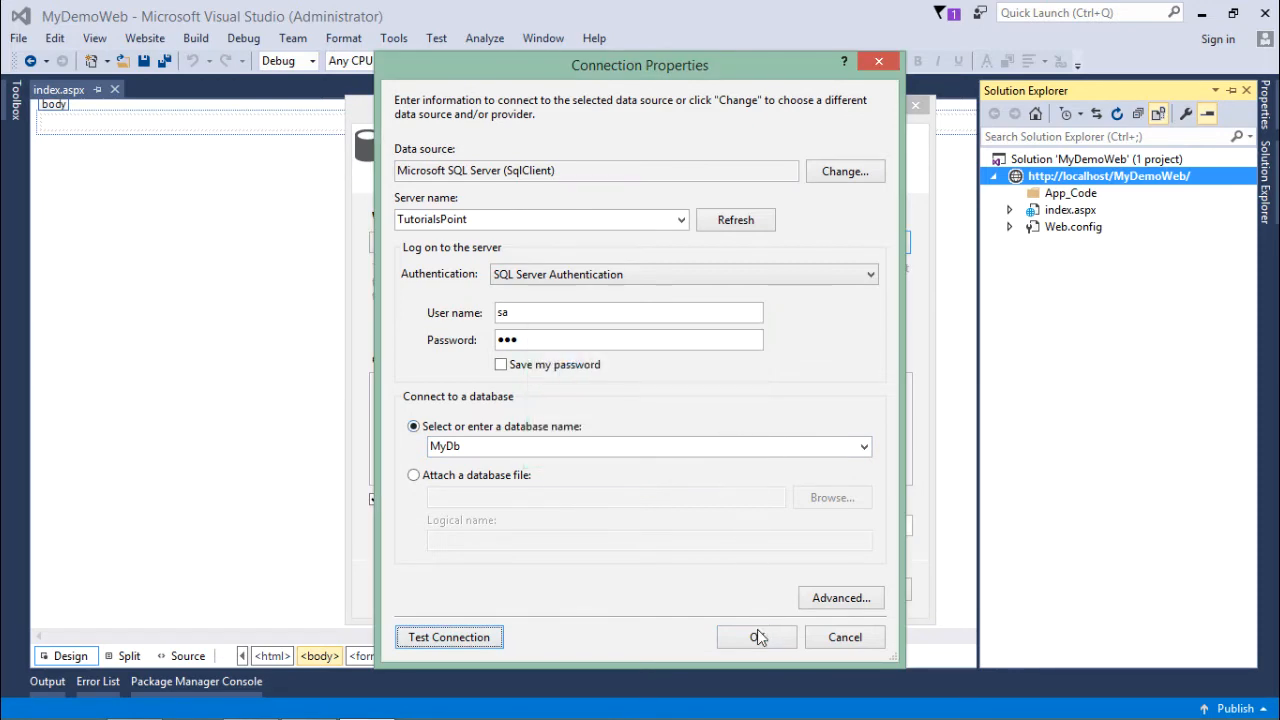
{"action": "left_click", "coordinate": [756, 636]}
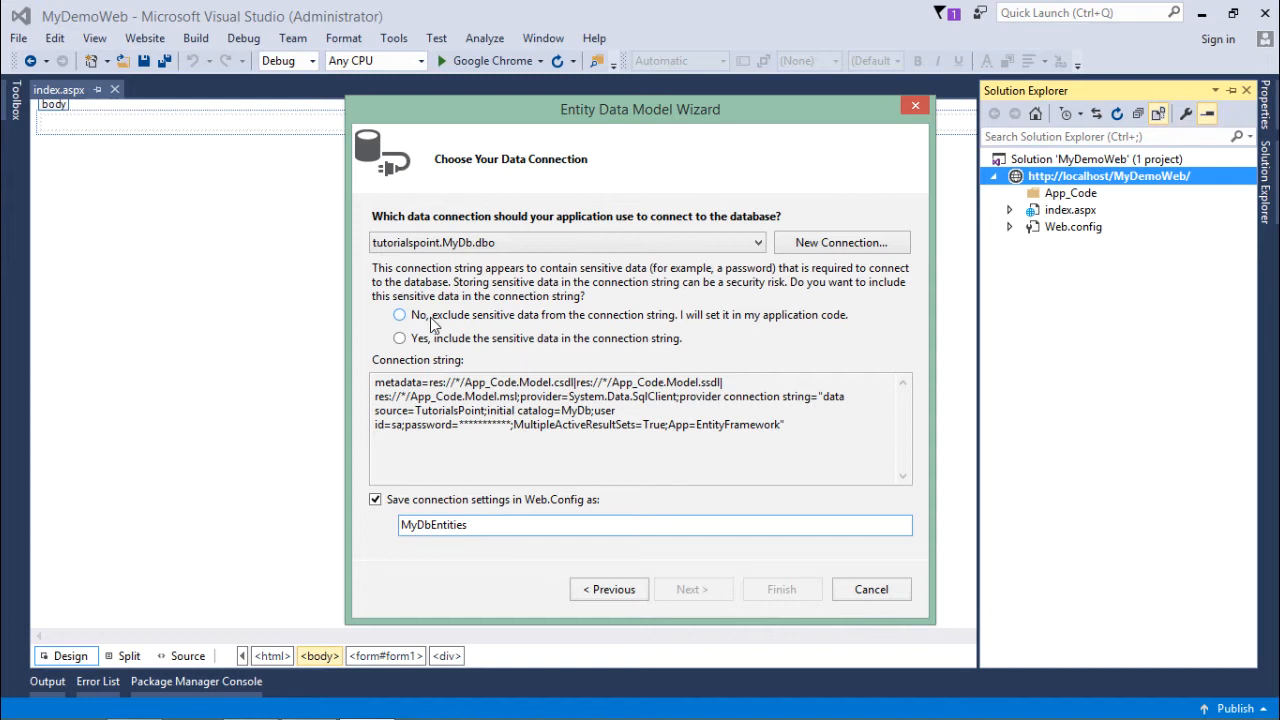
{"action": "mouse_move", "coordinate": [424, 324]}
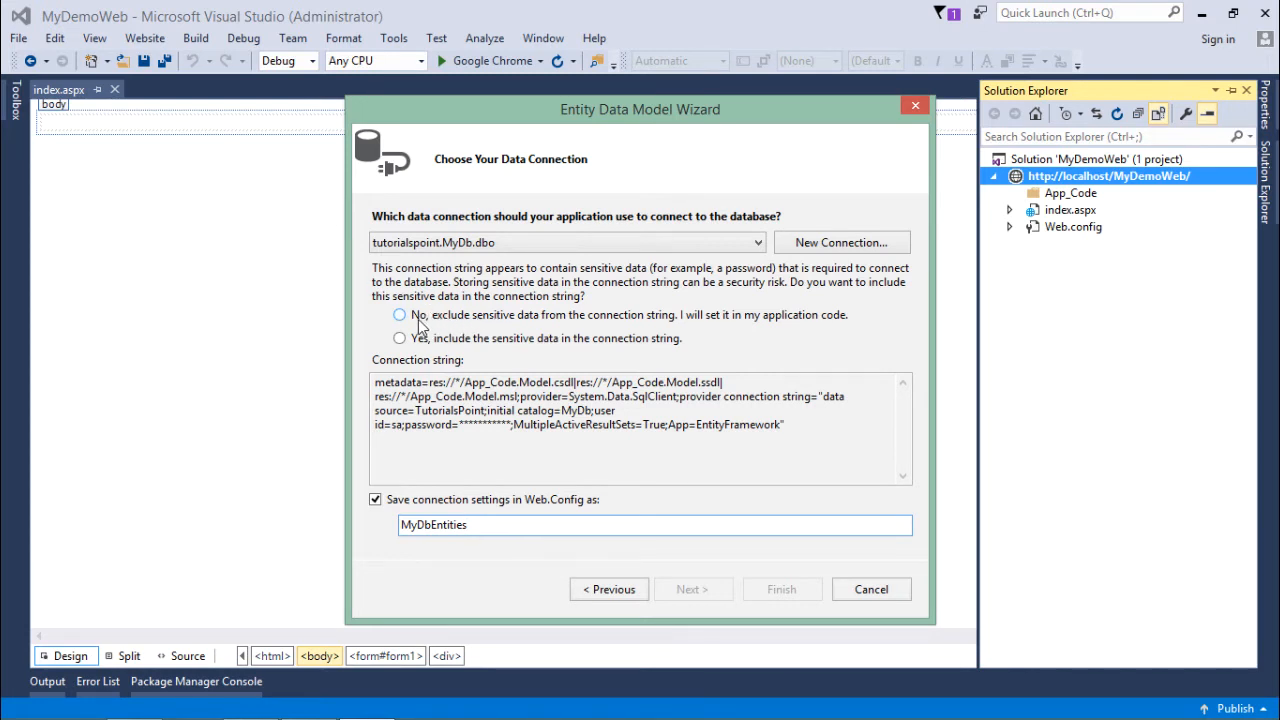
{"action": "mouse_move", "coordinate": [616, 324]}
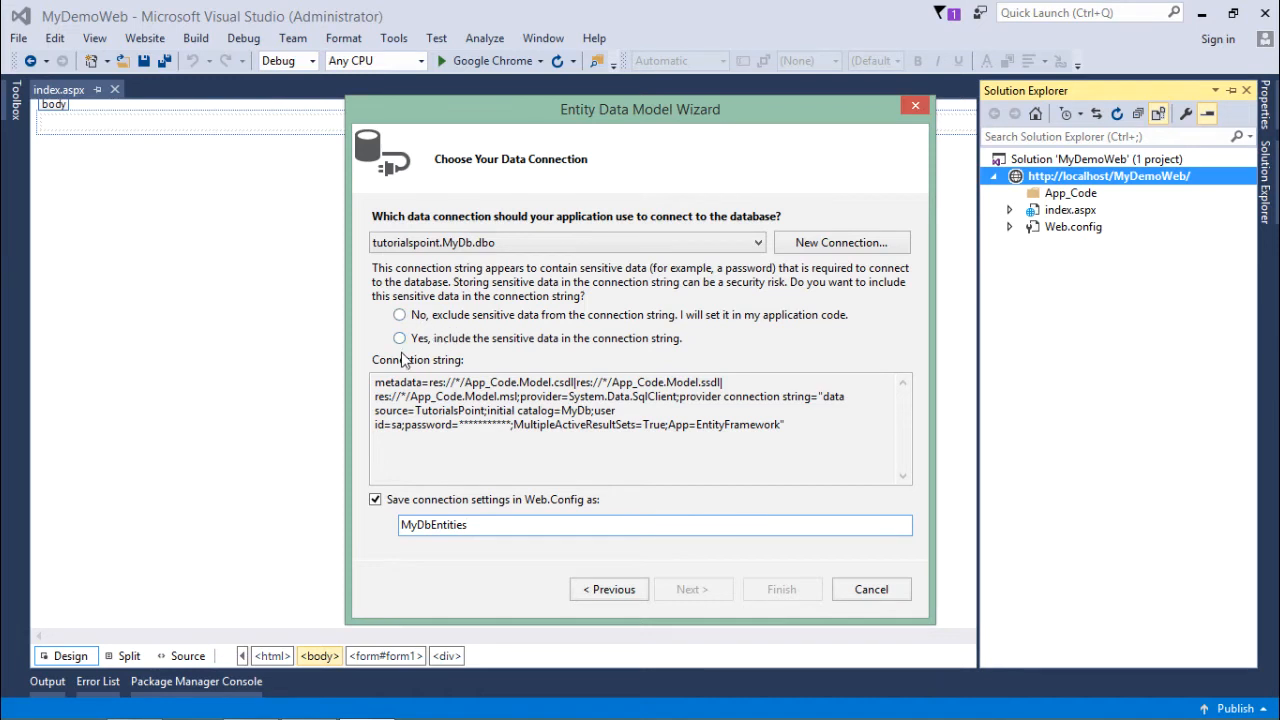
{"action": "mouse_move", "coordinate": [668, 344]}
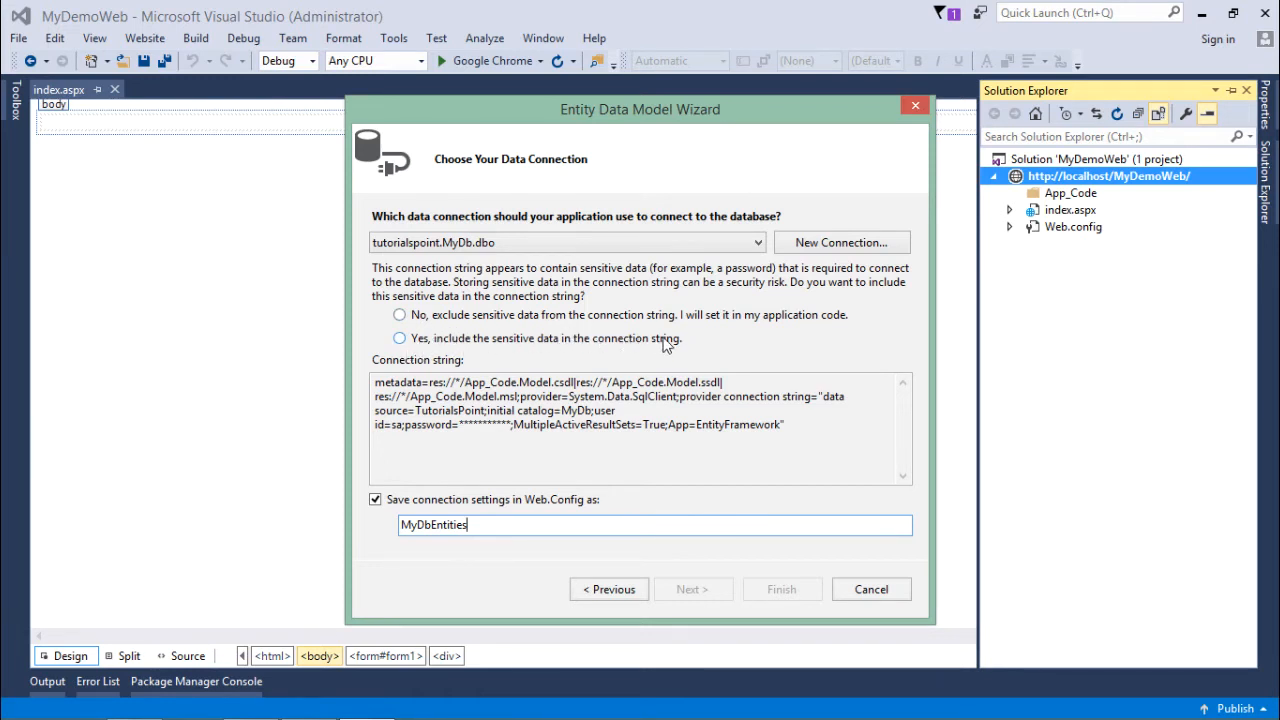
{"action": "mouse_move", "coordinate": [684, 320]}
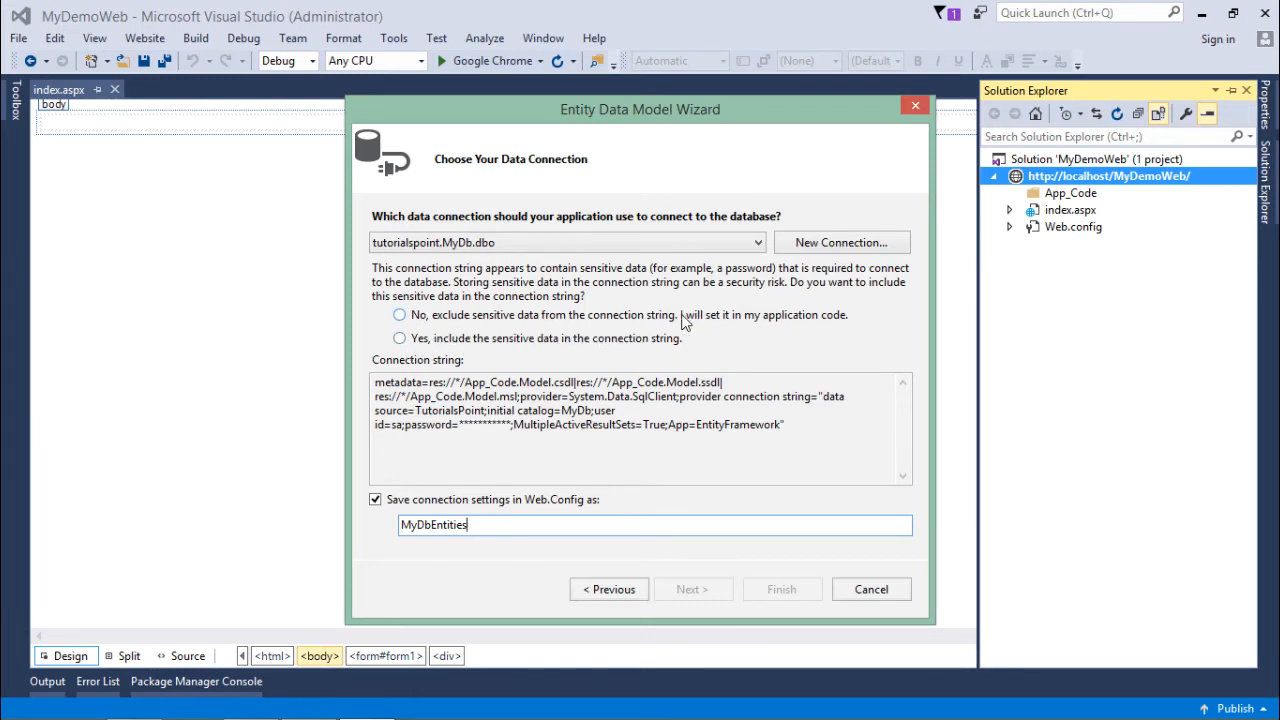
{"action": "mouse_move", "coordinate": [804, 328]}
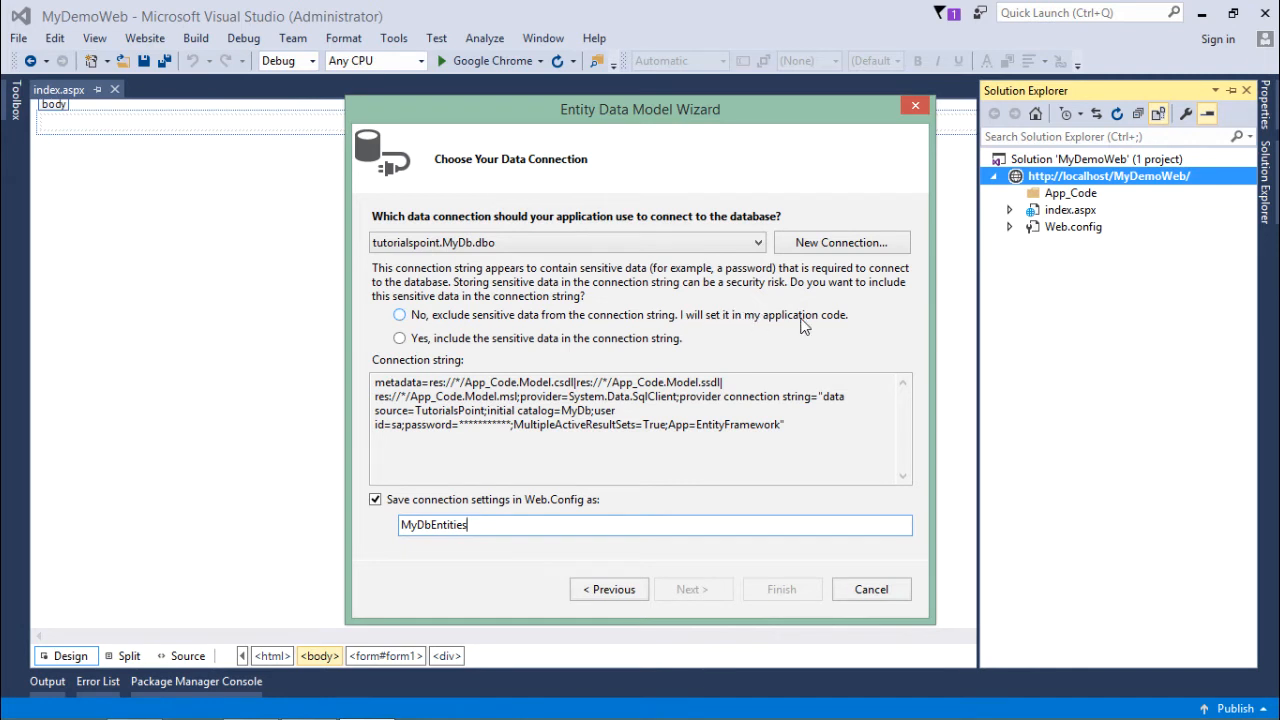
Include sensitive data in the MyDbEntities connection string and continue.
{"action": "left_click", "coordinate": [400, 338]}
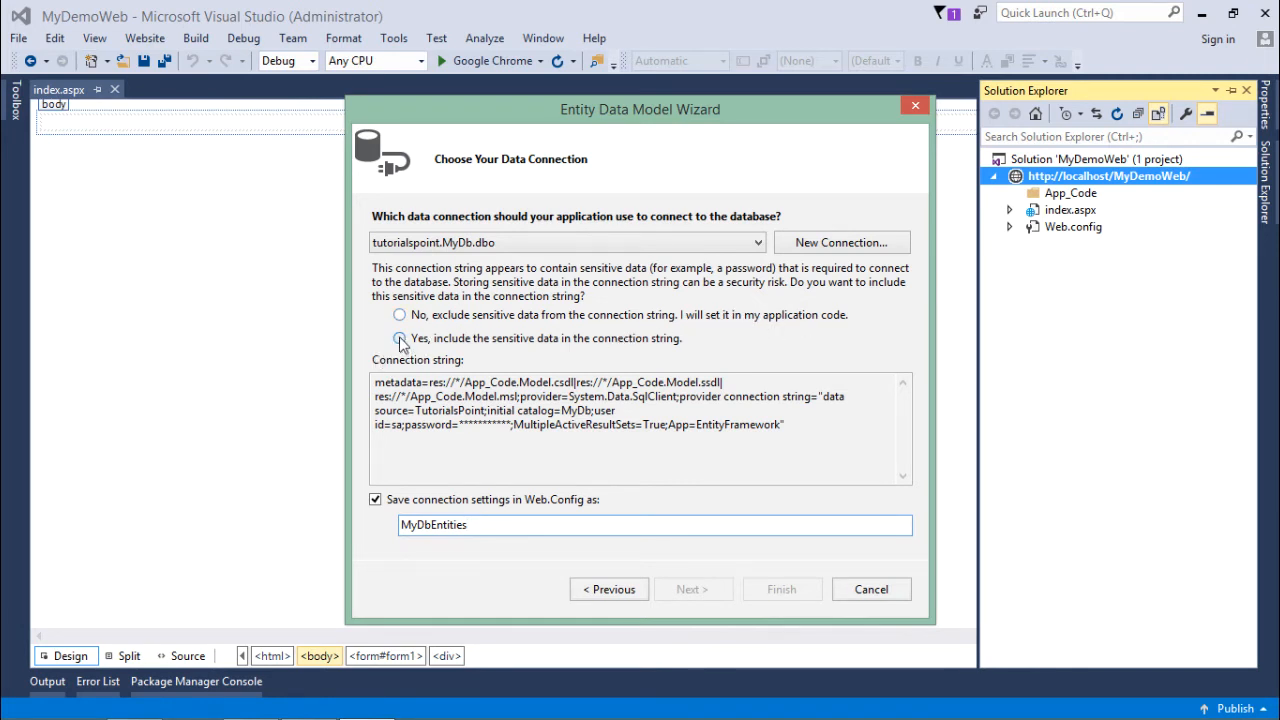
{"action": "left_click", "coordinate": [692, 588]}
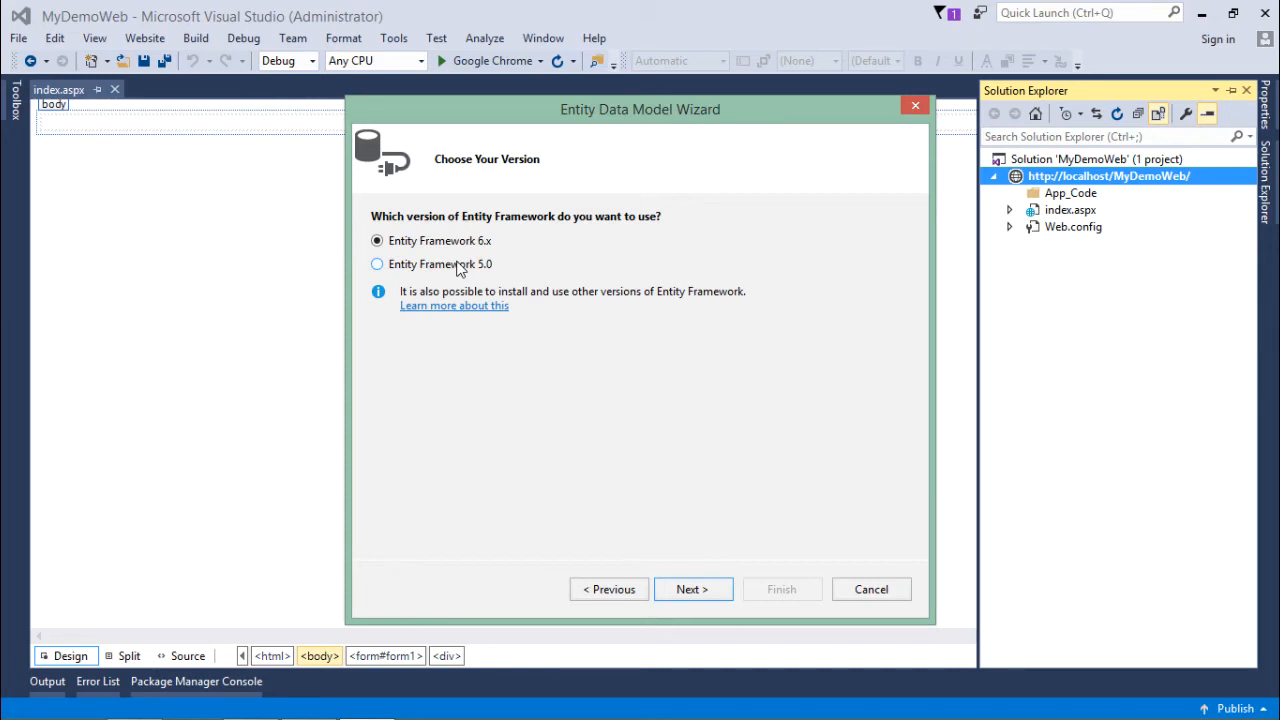
Choose Entity Framework 5.0 and continue to database object selection.
{"action": "left_click", "coordinate": [376, 264]}
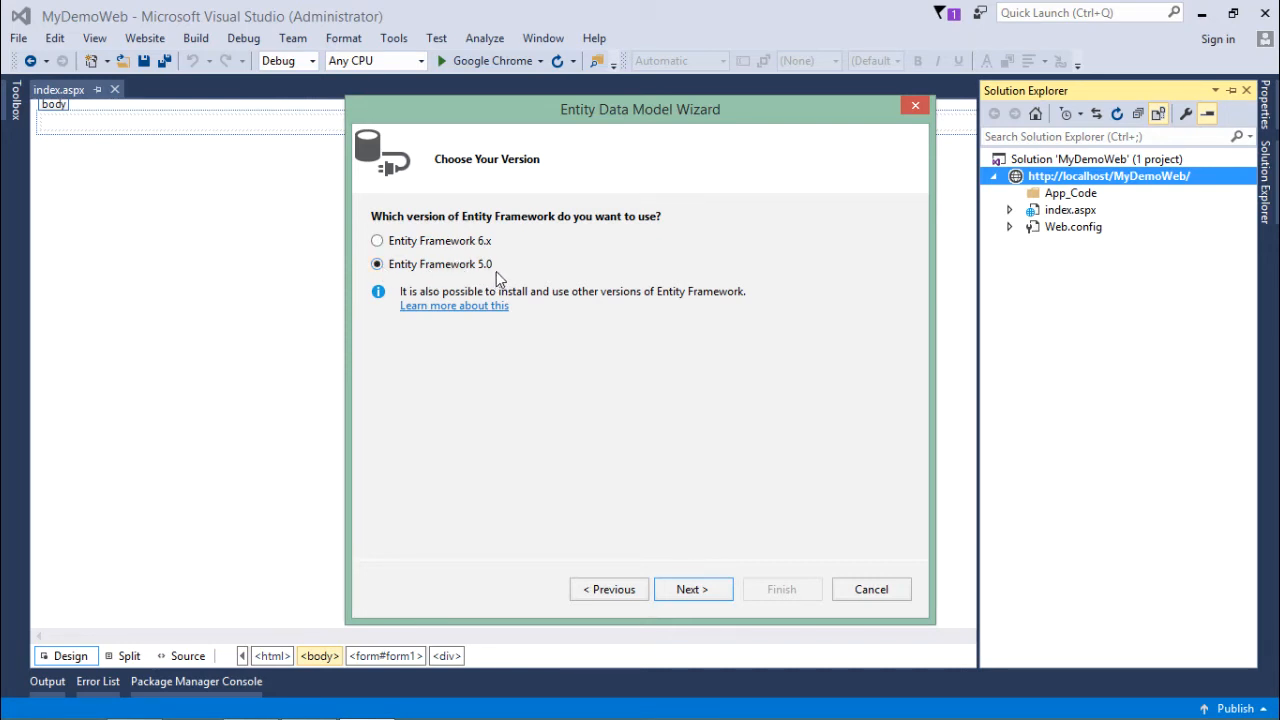
{"action": "mouse_move", "coordinate": [690, 560]}
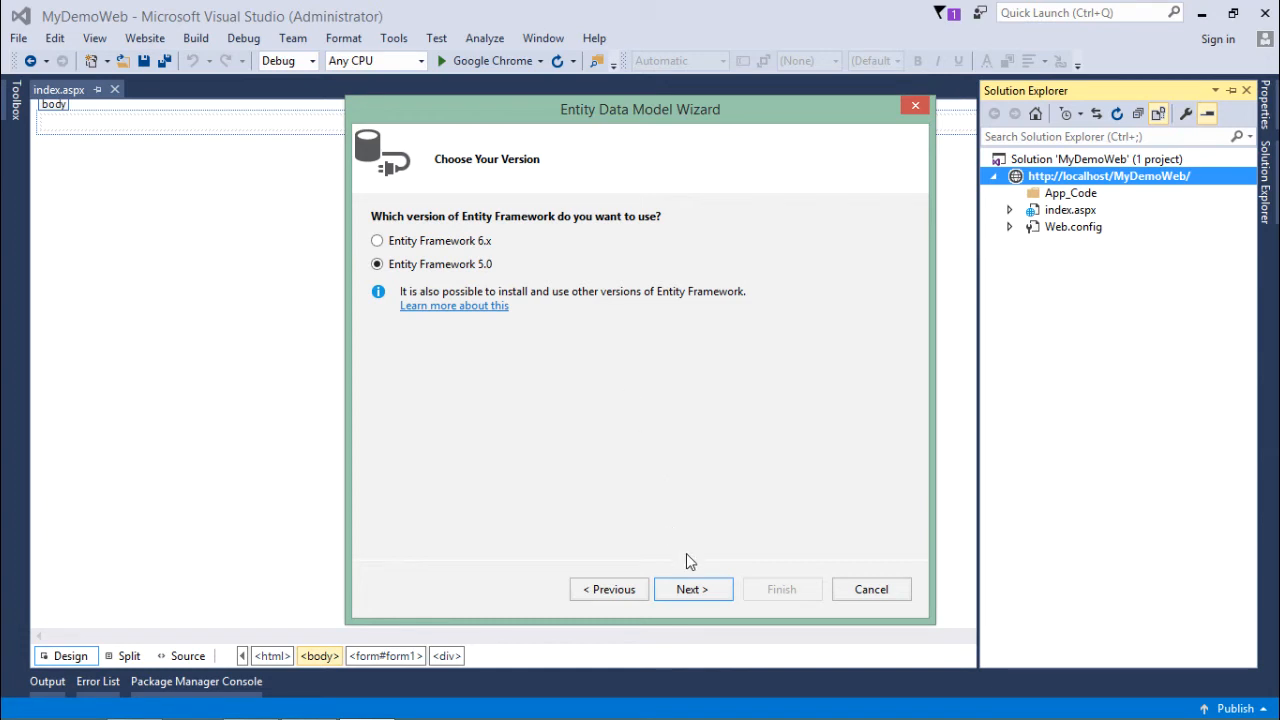
{"action": "left_click", "coordinate": [692, 588]}
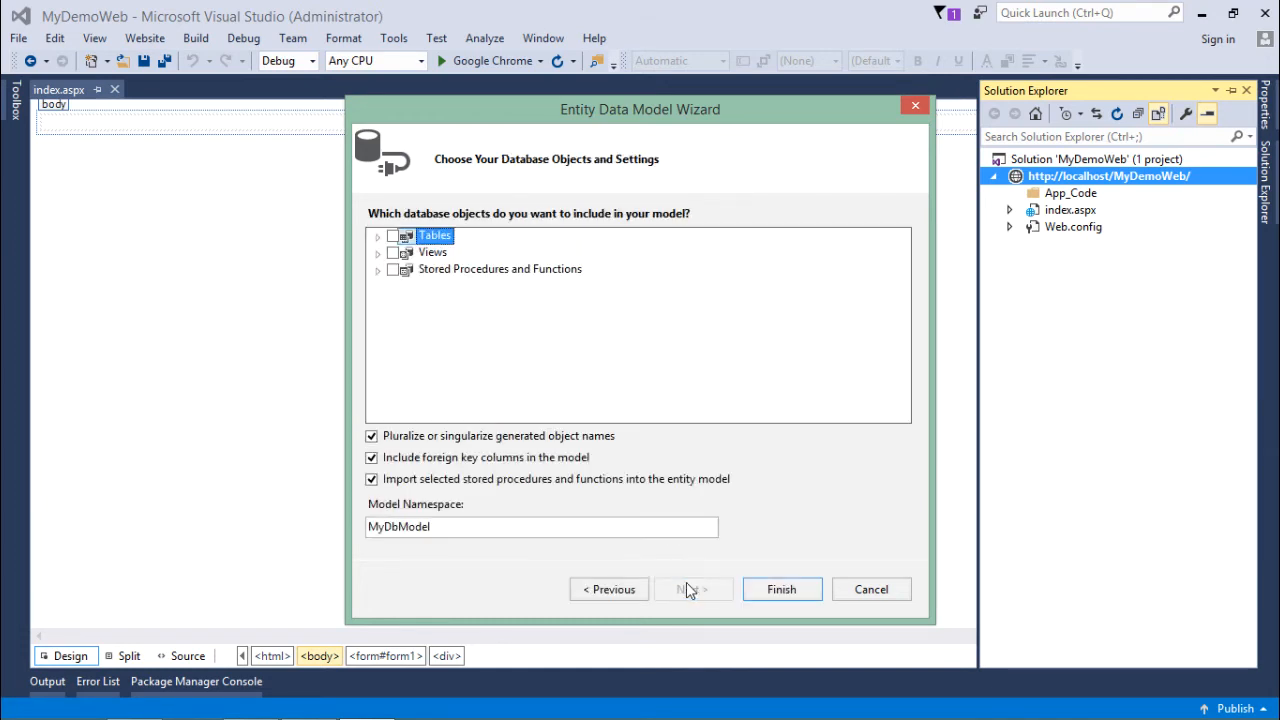
Include the dbo tables tbl_Departments and tbl_Employees, browse views and stored procedures, and generate the model.
{"action": "left_click", "coordinate": [378, 236]}
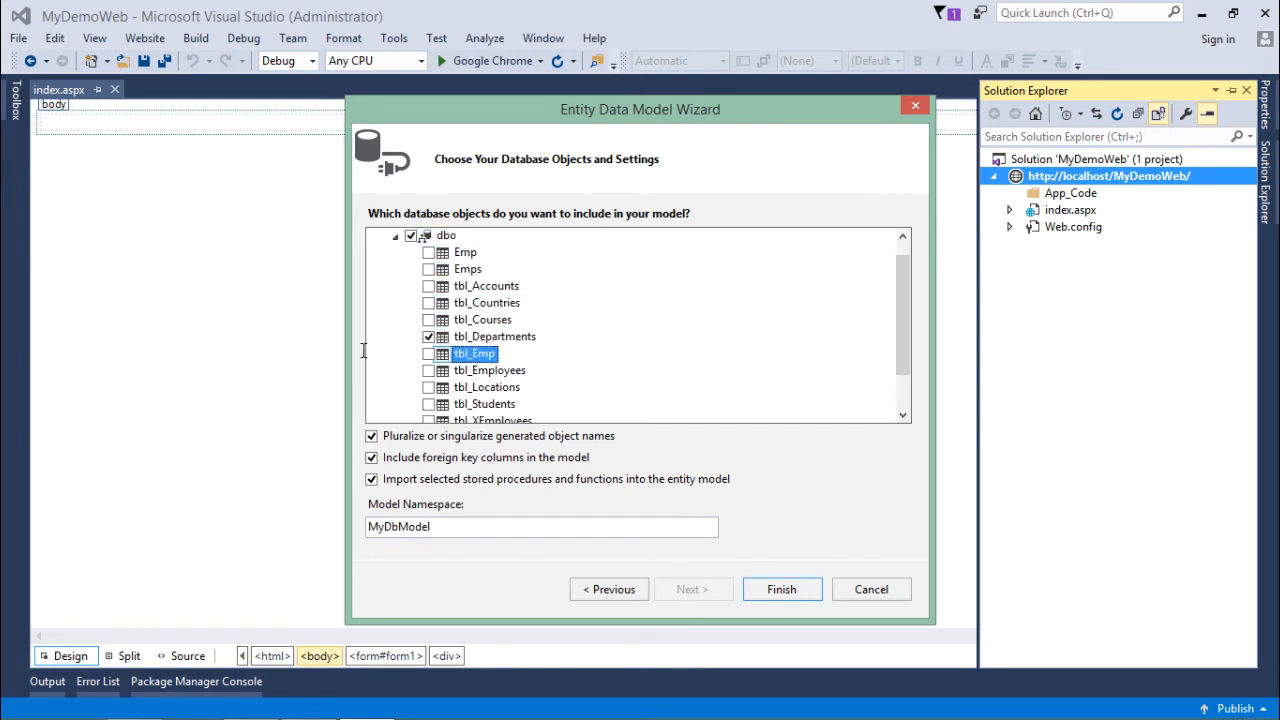
{"action": "left_click", "coordinate": [428, 370]}
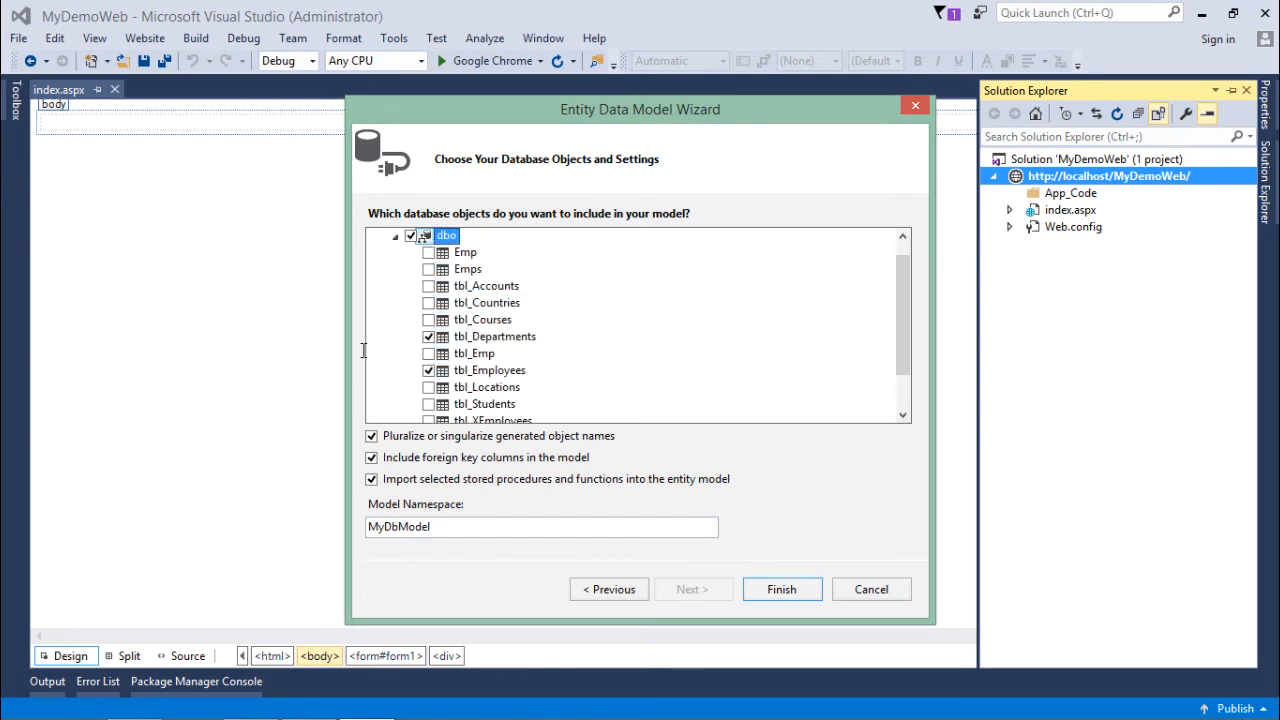
{"action": "left_click", "coordinate": [394, 236]}
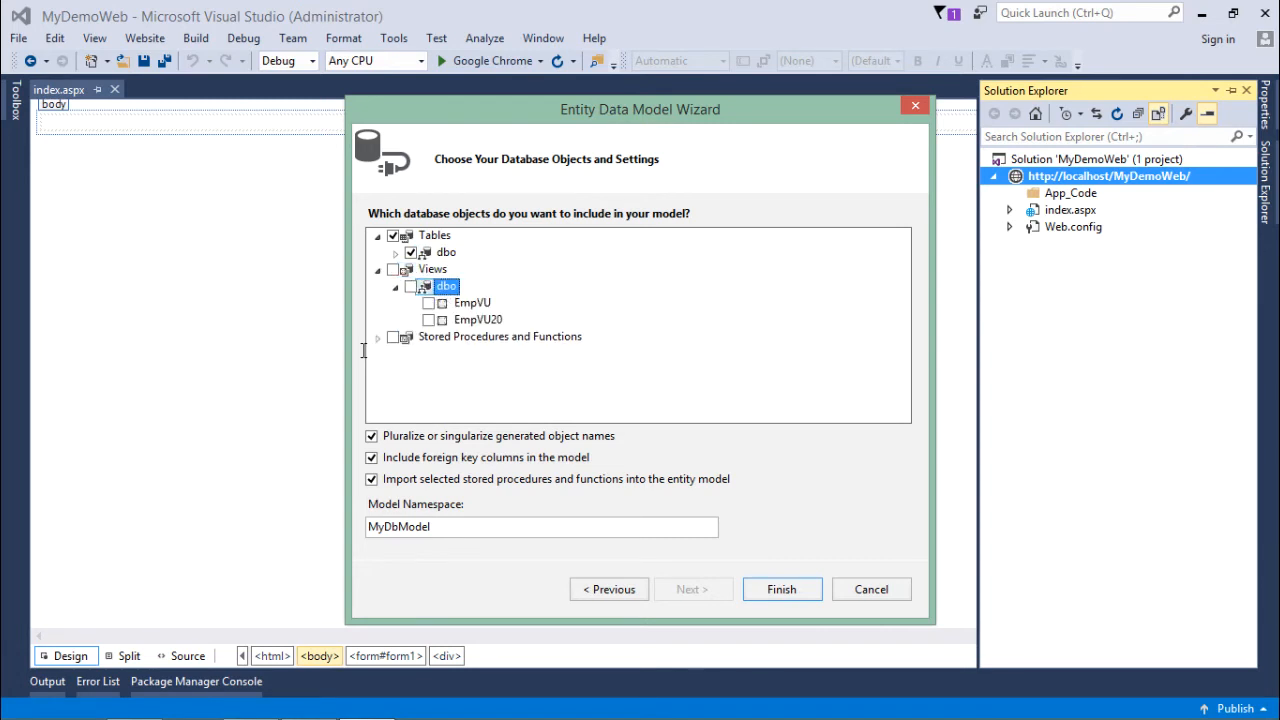
{"action": "left_click", "coordinate": [396, 268]}
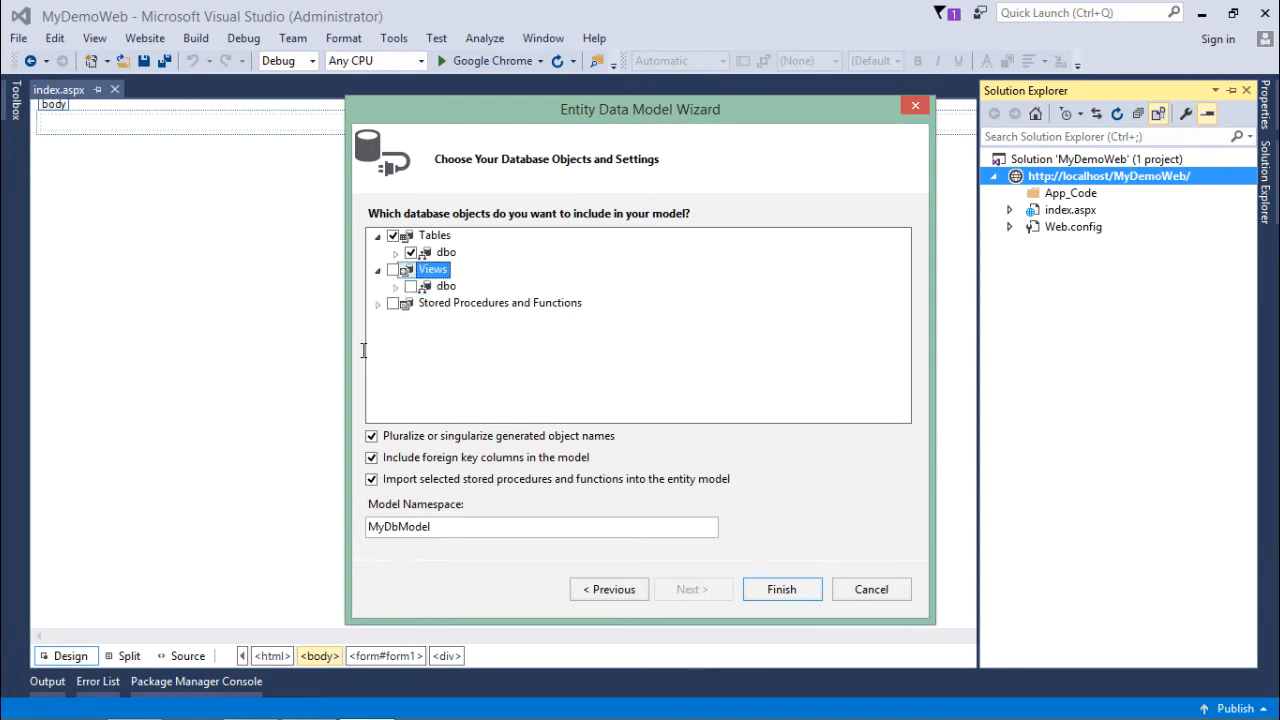
{"action": "left_click", "coordinate": [378, 302]}
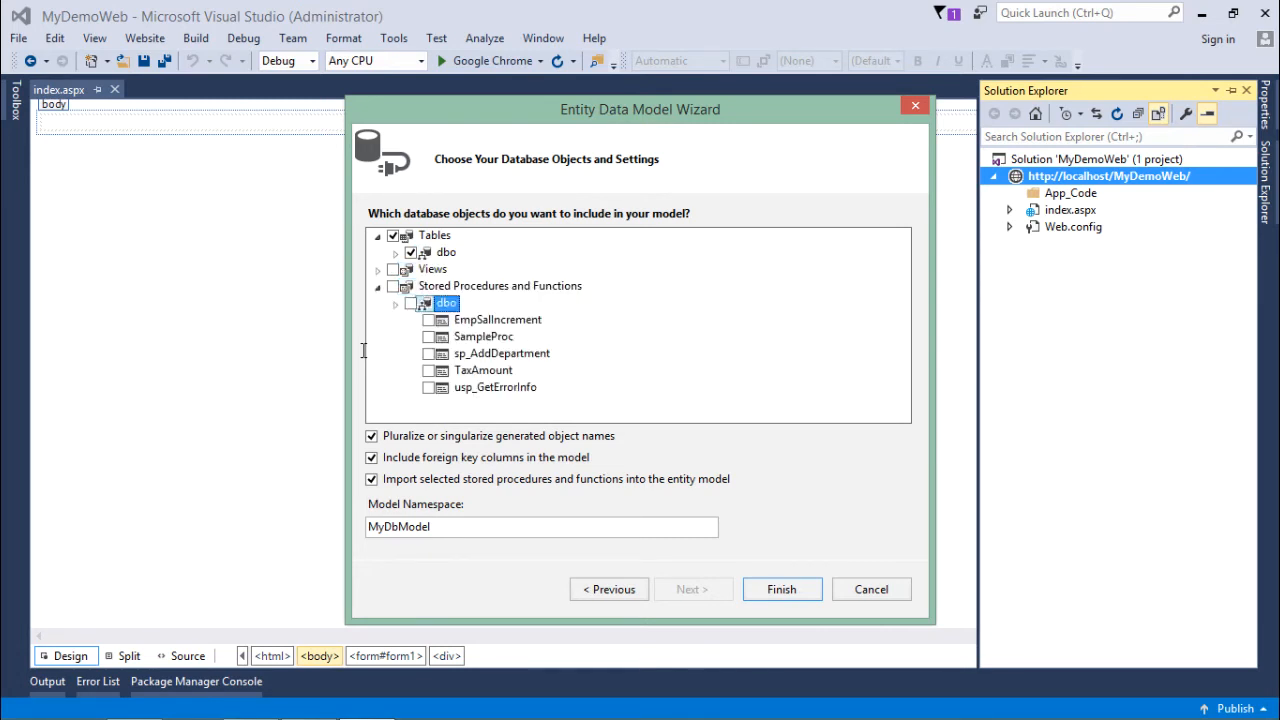
{"action": "left_click", "coordinate": [496, 320]}
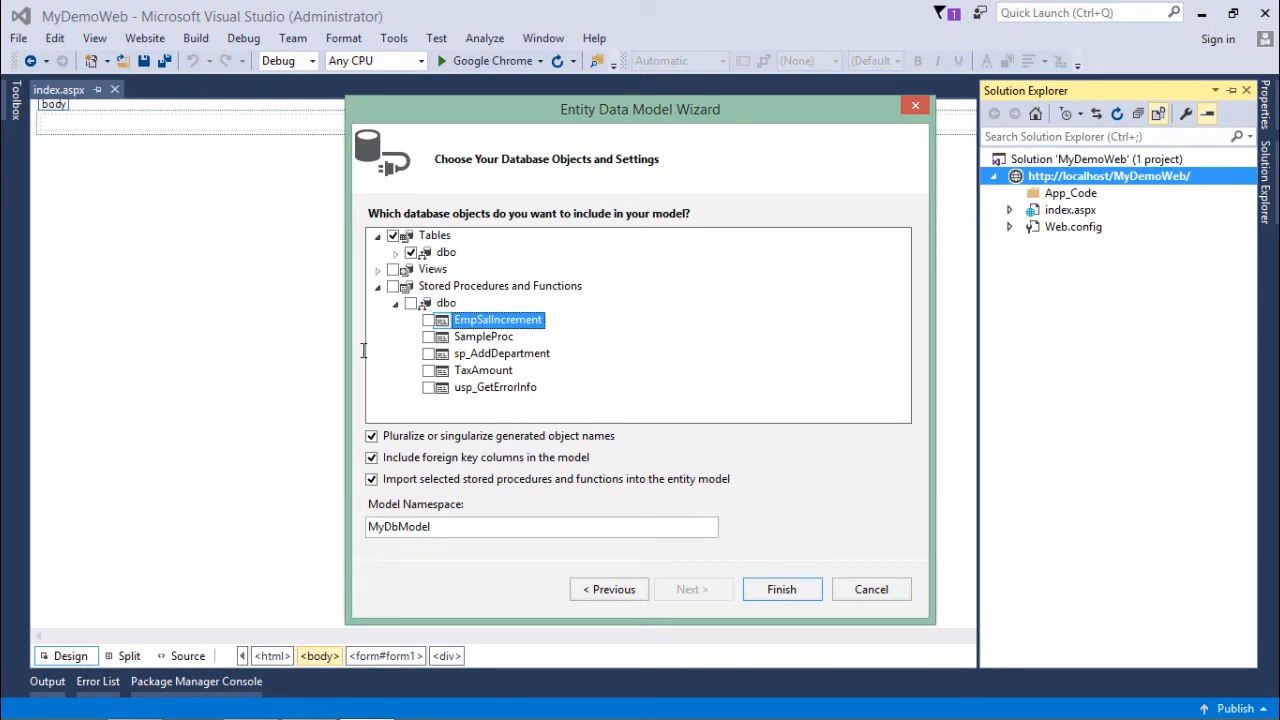
{"action": "left_click", "coordinate": [376, 286]}
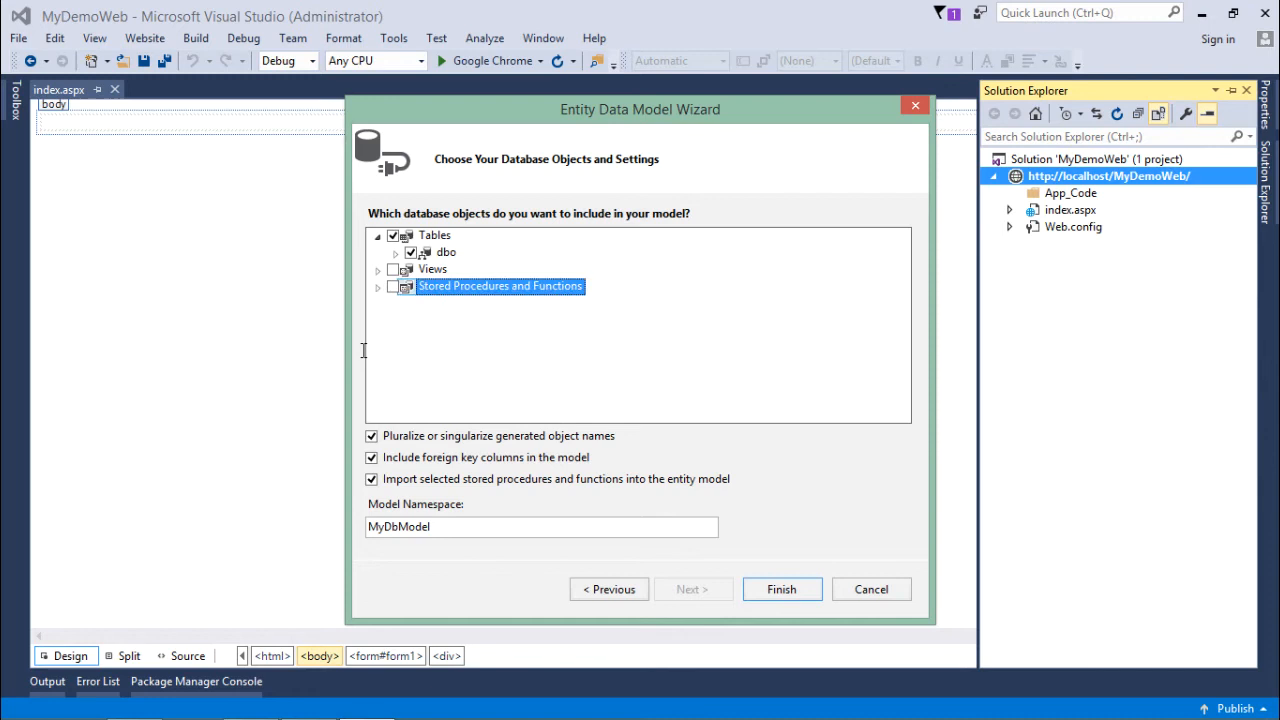
{"action": "mouse_move", "coordinate": [472, 364]}
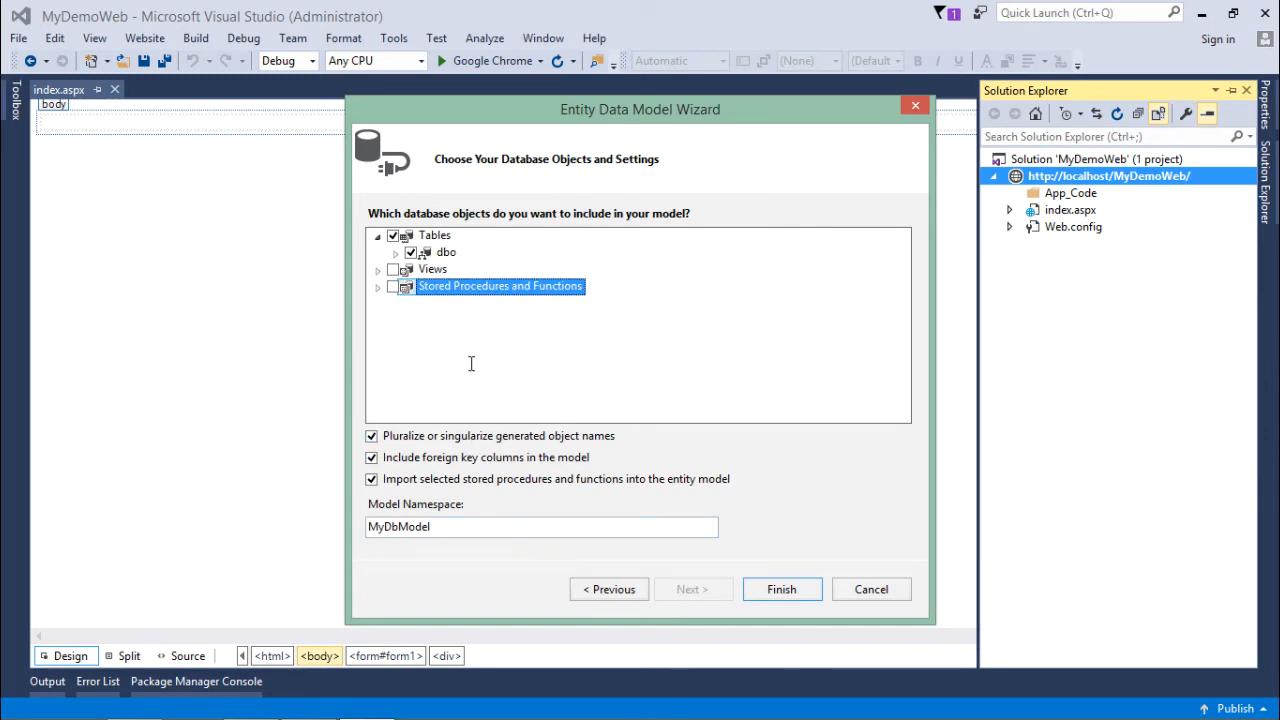
{"action": "mouse_move", "coordinate": [516, 388]}
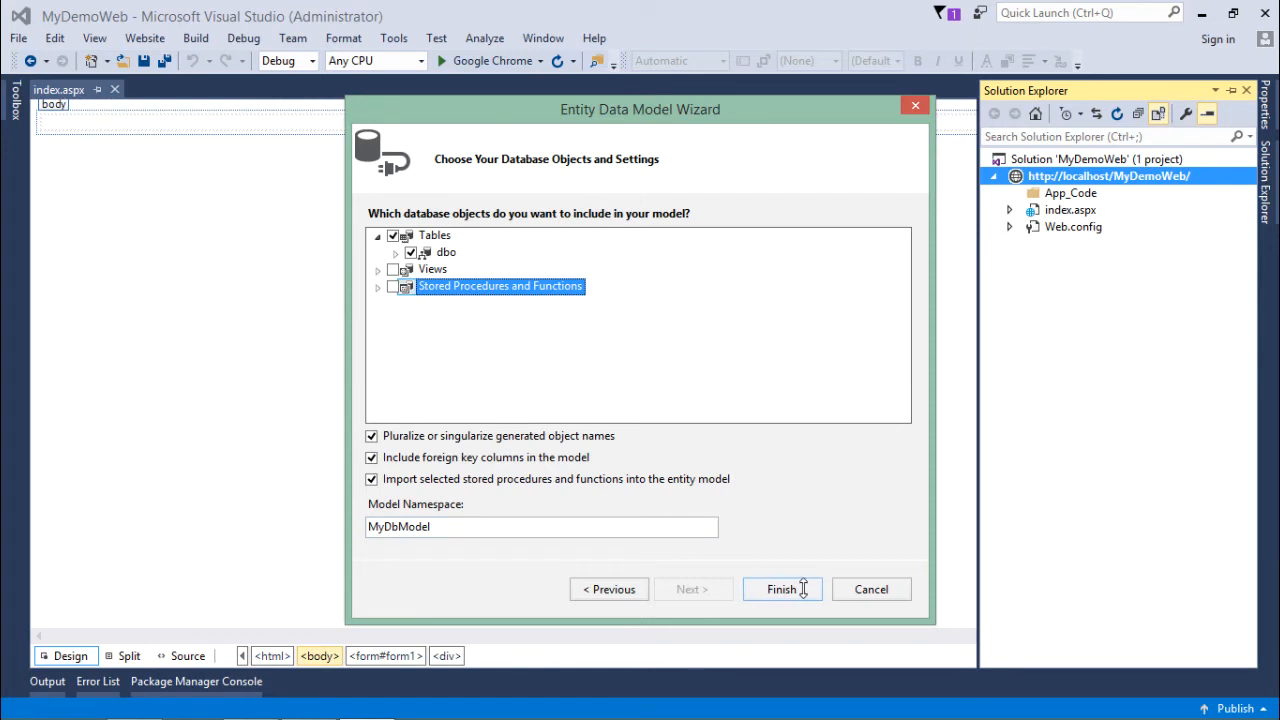
{"action": "left_click", "coordinate": [782, 588]}
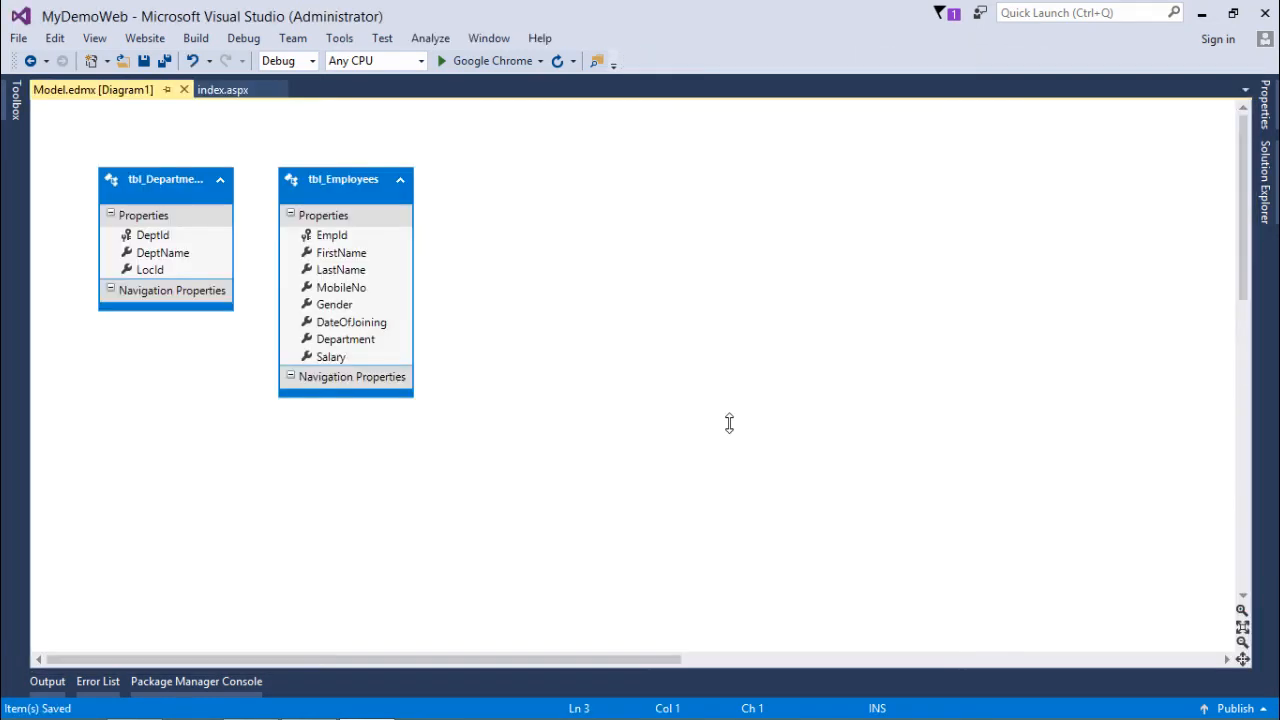
Reposition the tbl_Departments and tbl_Employees shapes in Model.edmx and save the diagram.
{"action": "left_click", "coordinate": [344, 180]}
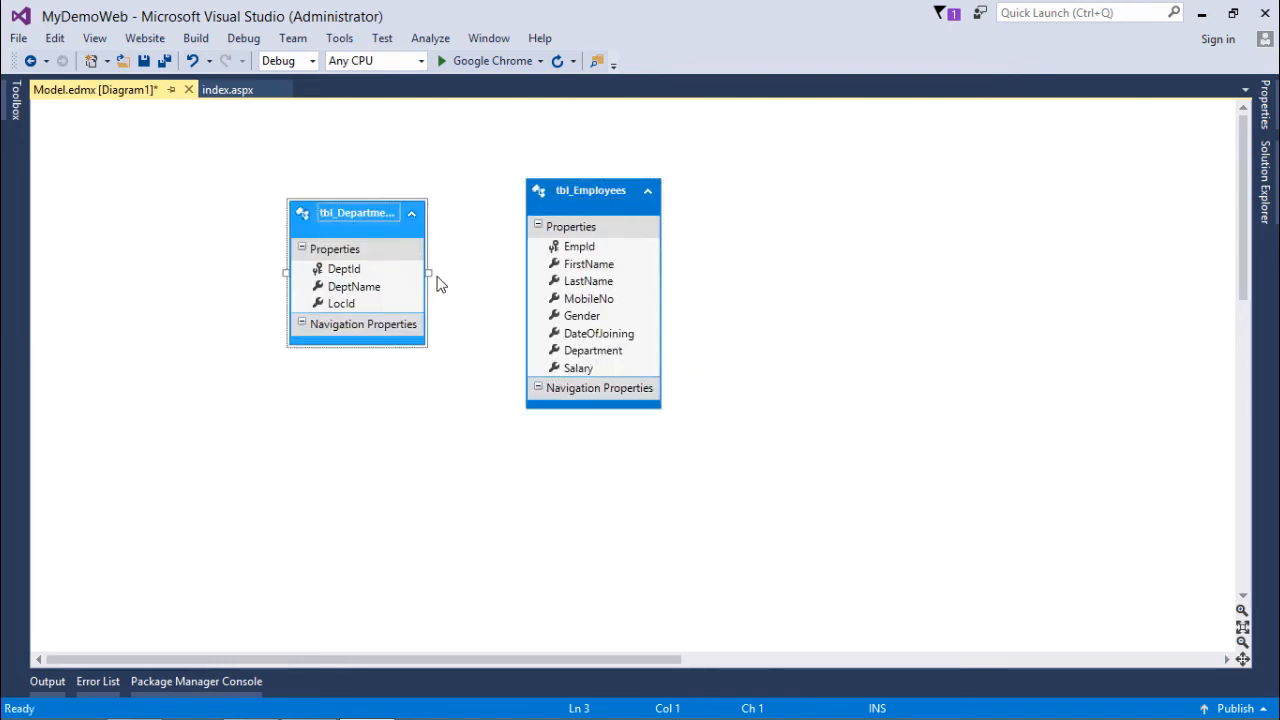
{"action": "mouse_move", "coordinate": [530, 280]}
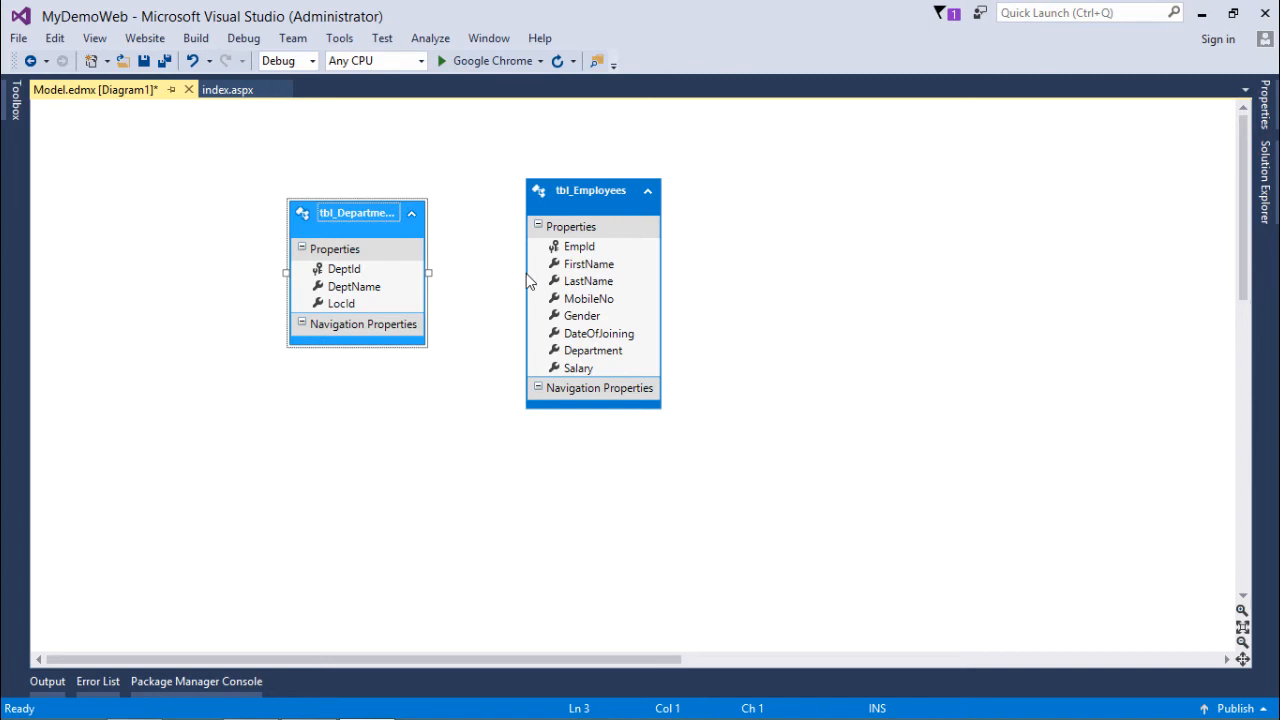
{"action": "left_click", "coordinate": [590, 192]}
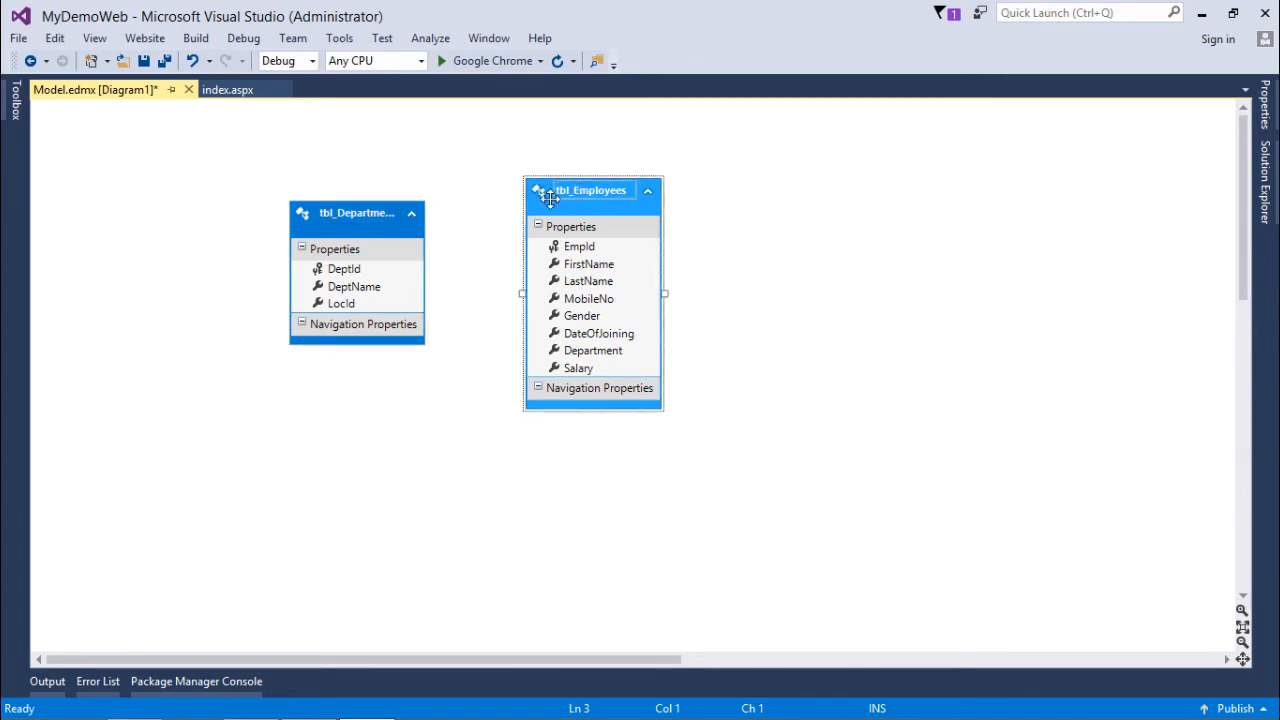
{"action": "mouse_move", "coordinate": [462, 236]}
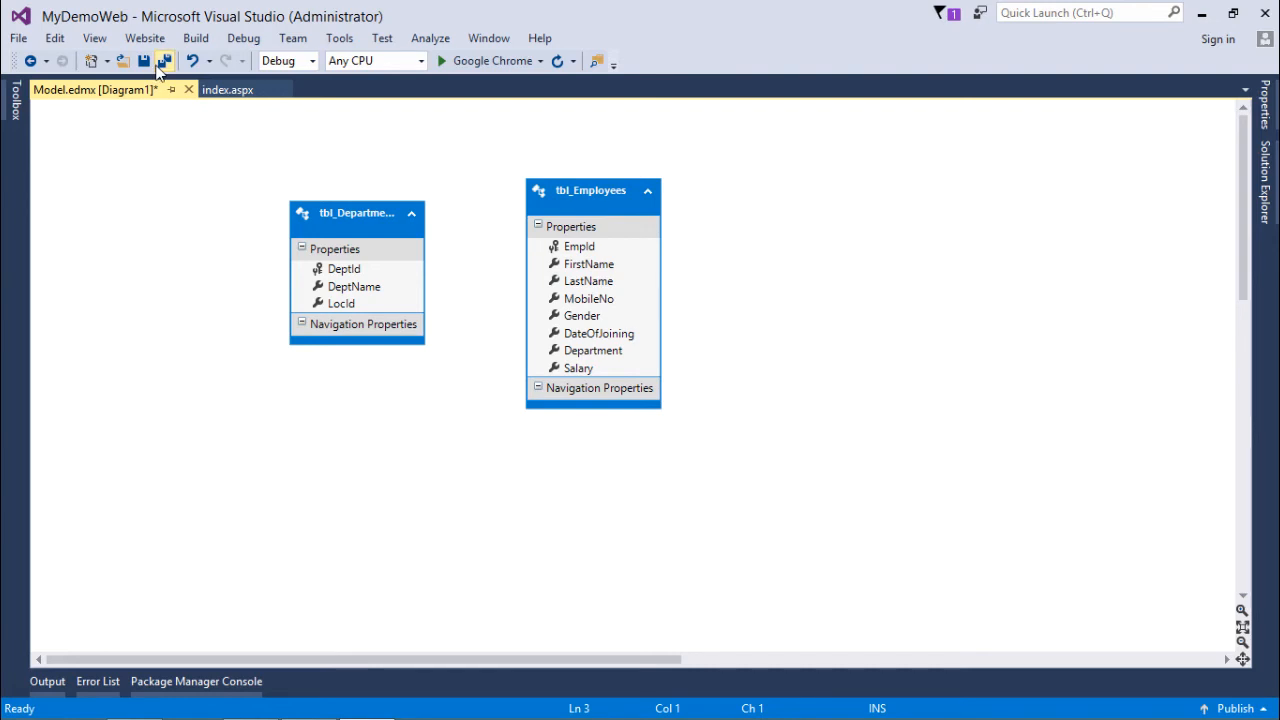
{"action": "left_click", "coordinate": [164, 60]}
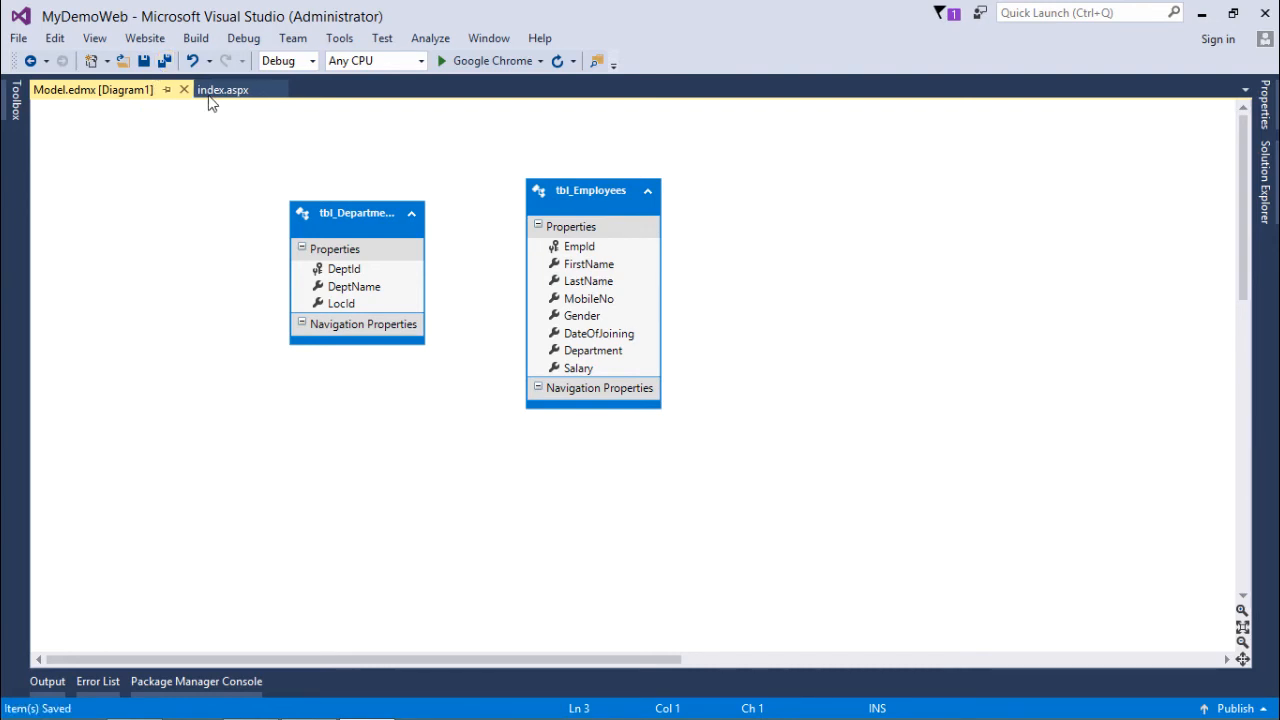
Return to index.aspx and launch Configure Data Source for EntityDataSource1.
{"action": "left_click", "coordinate": [222, 88]}
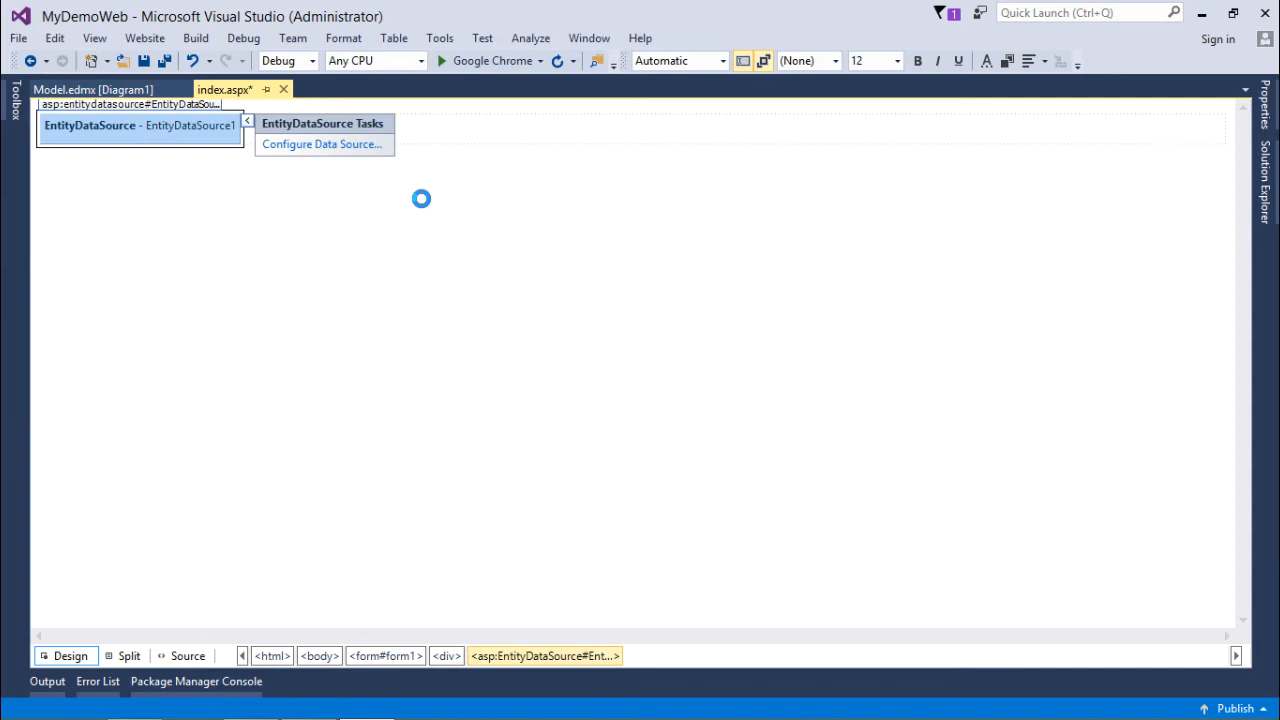
{"action": "mouse_move", "coordinate": [312, 198]}
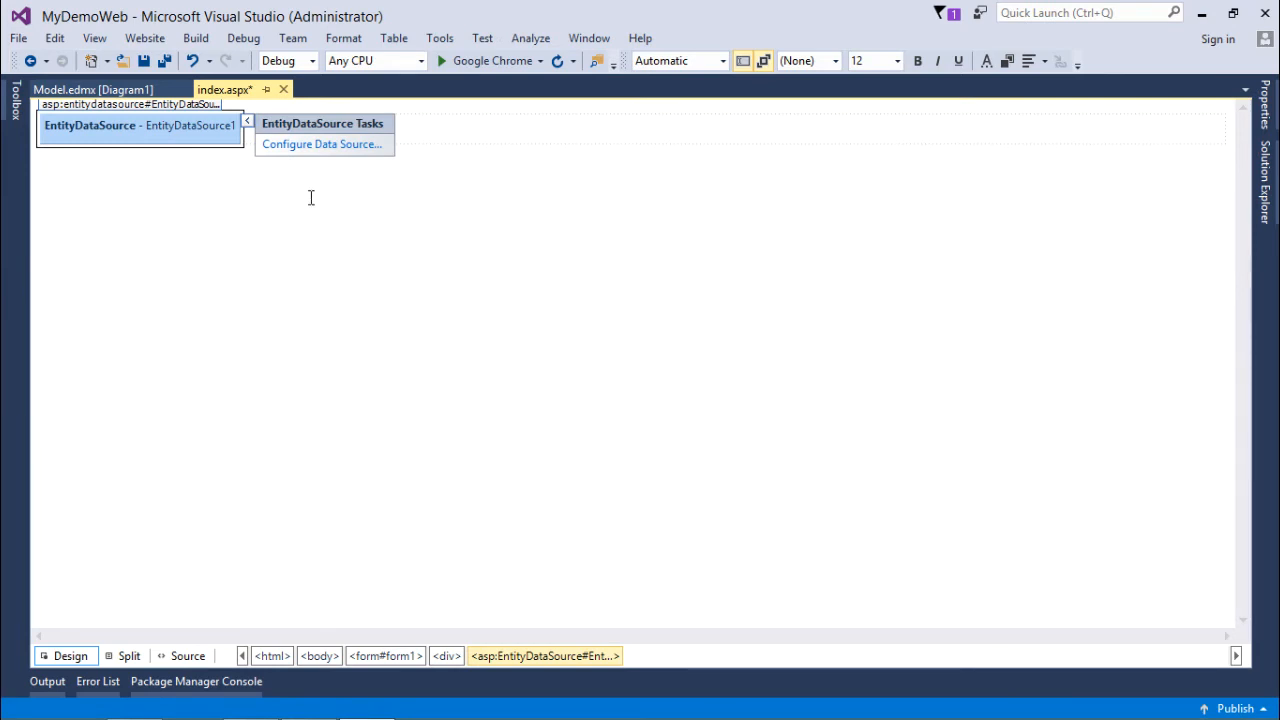
{"action": "mouse_move", "coordinate": [320, 144]}
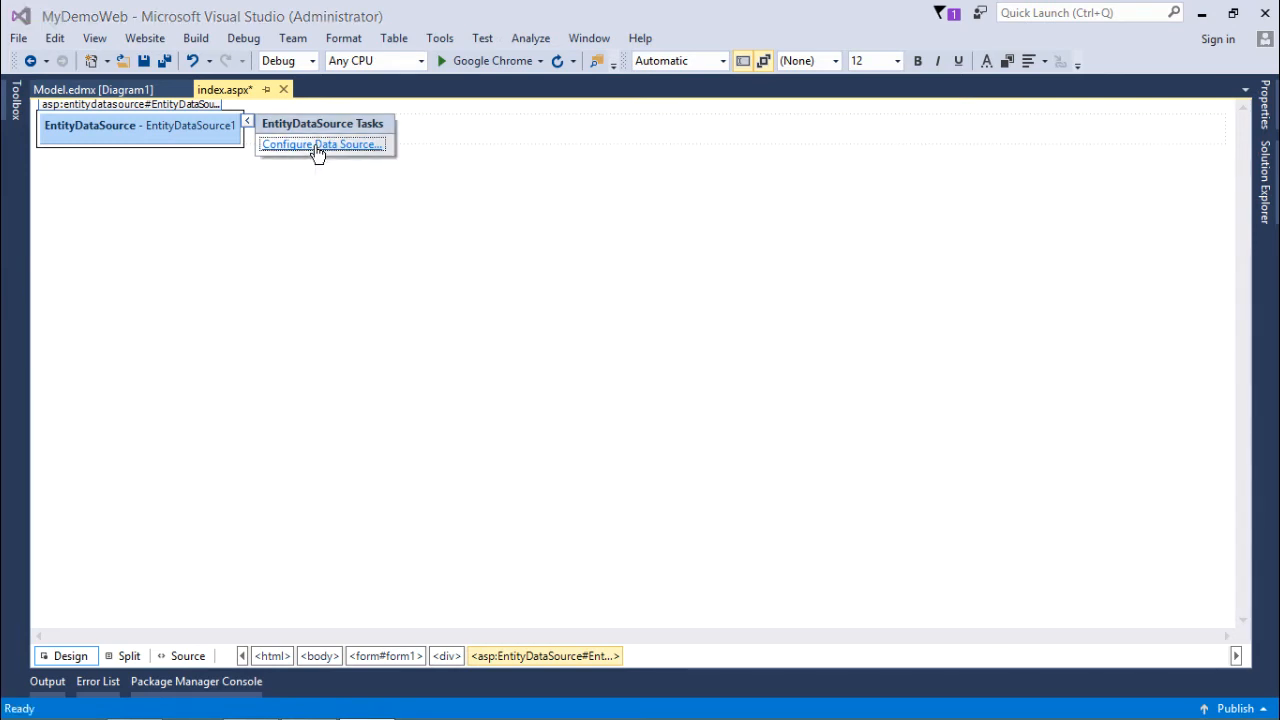
{"action": "left_click", "coordinate": [320, 144]}
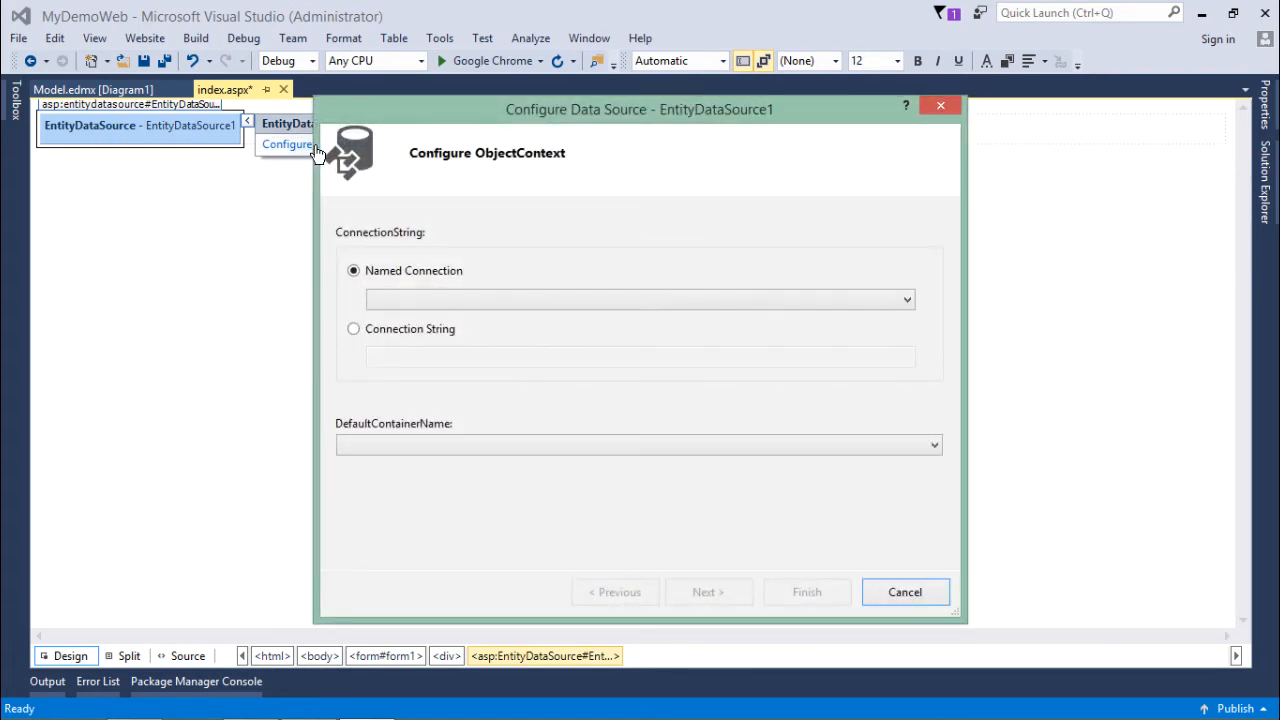
{"action": "mouse_move", "coordinate": [402, 340]}
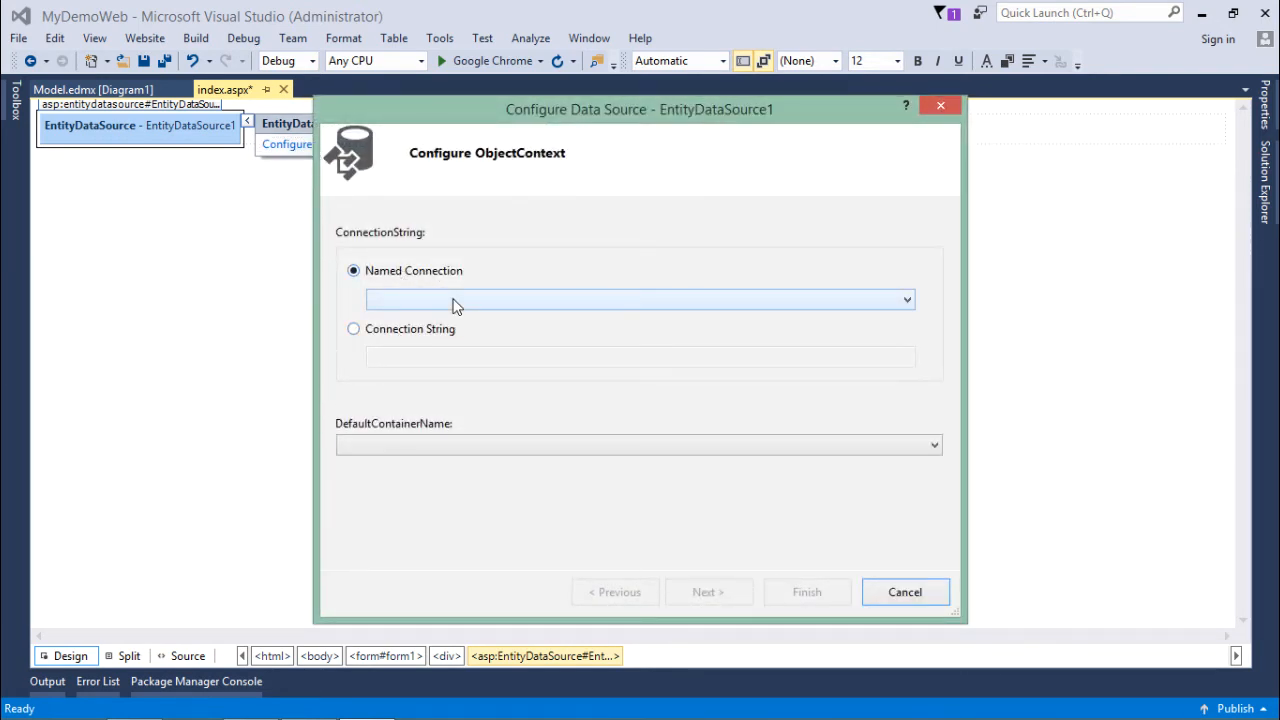
Select MyDbEntities as the named connection and container, then continue to data selection.
{"action": "left_click", "coordinate": [904, 300]}
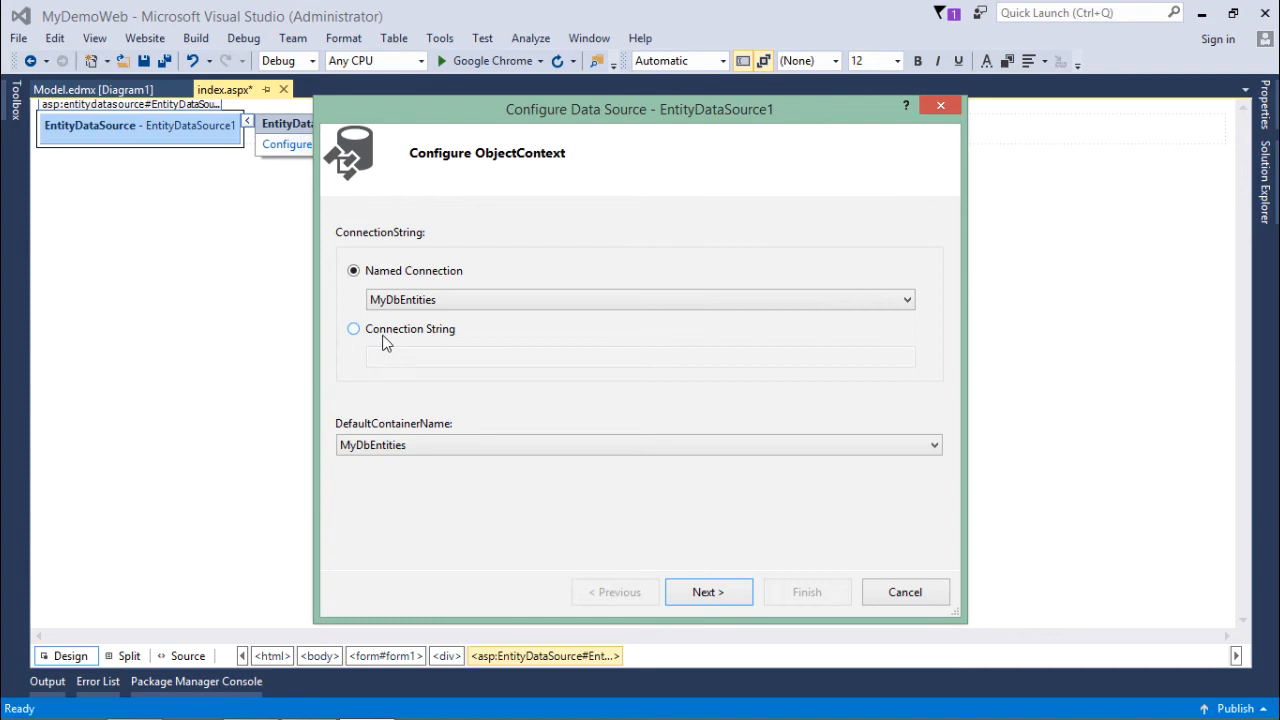
{"action": "left_click", "coordinate": [352, 328]}
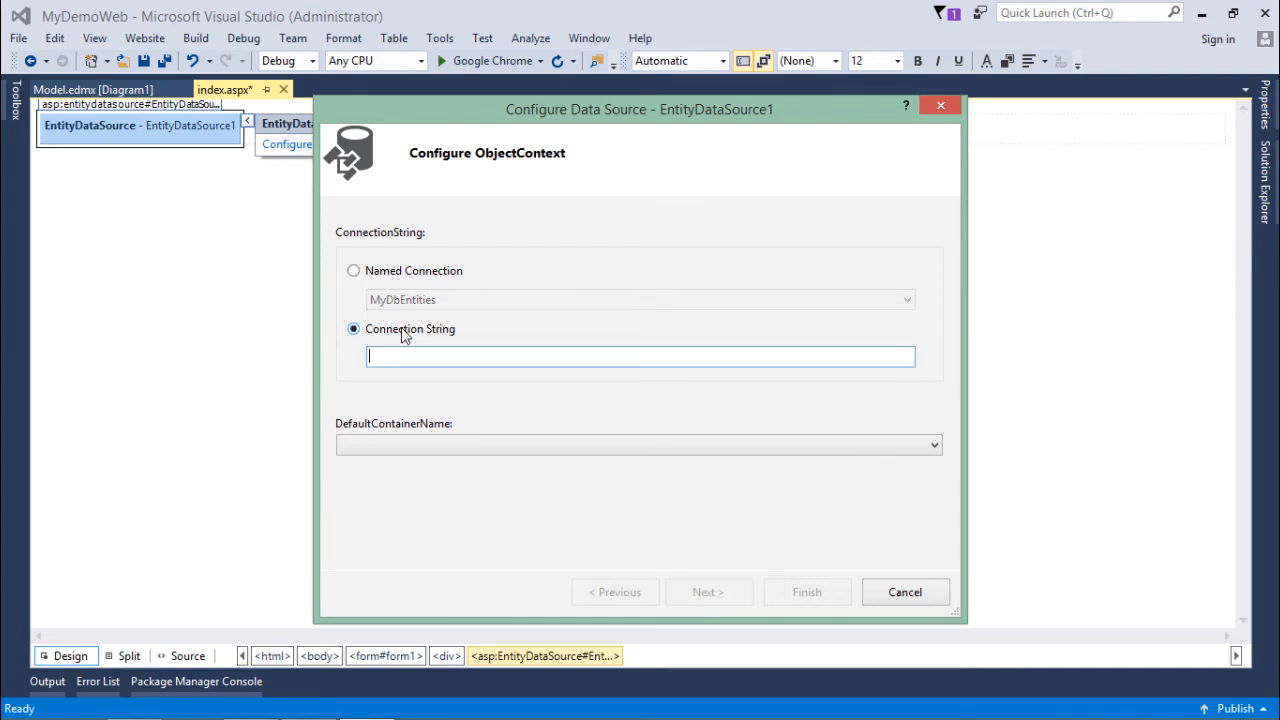
{"action": "left_click", "coordinate": [352, 270]}
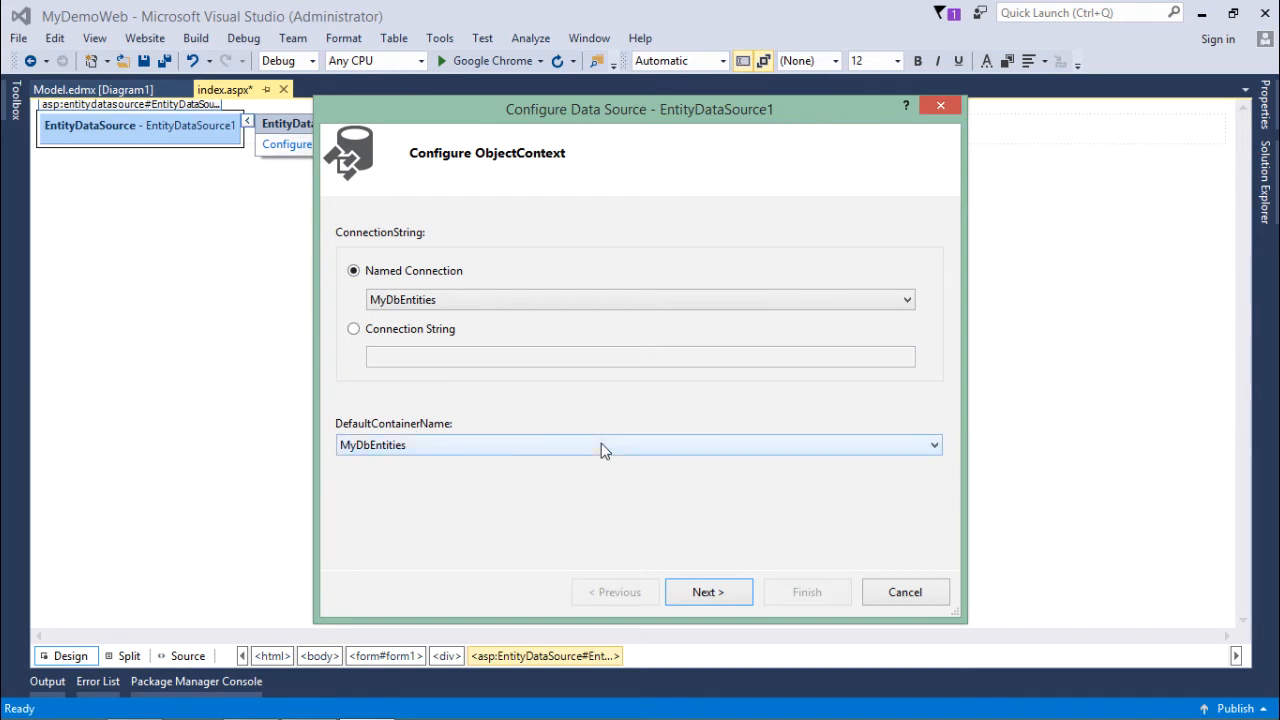
{"action": "mouse_move", "coordinate": [564, 472]}
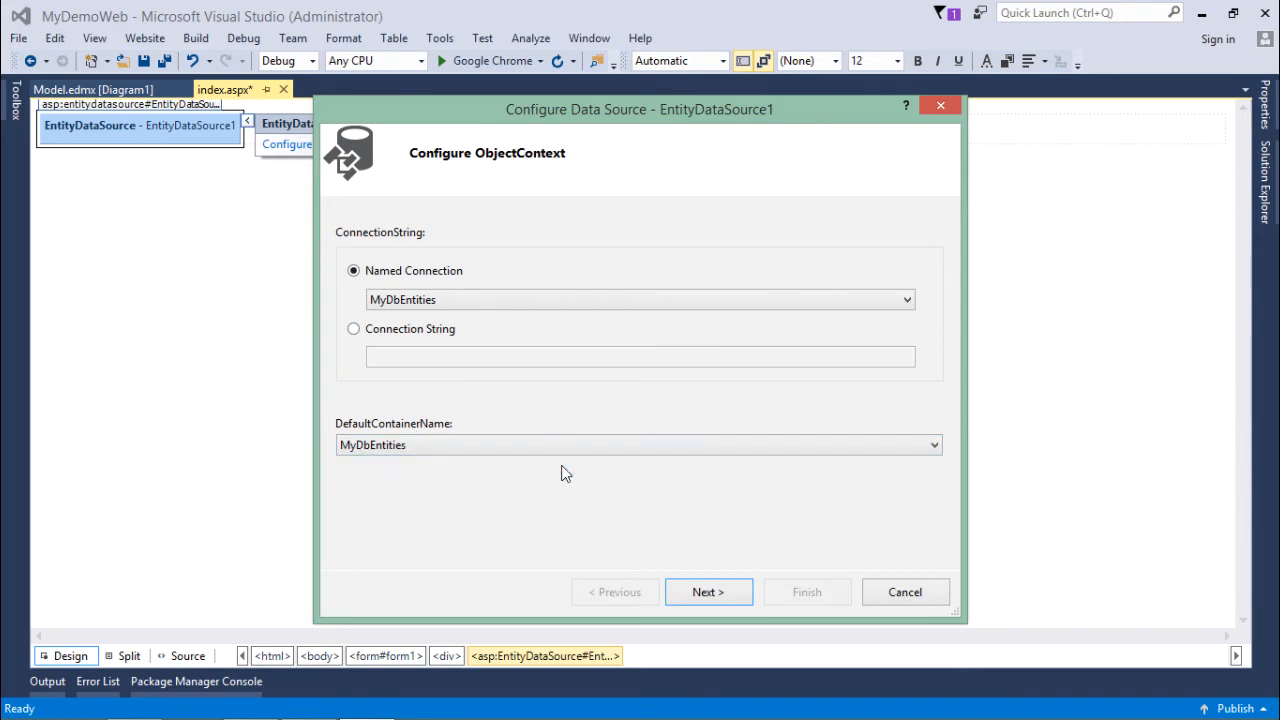
{"action": "left_click", "coordinate": [708, 592]}
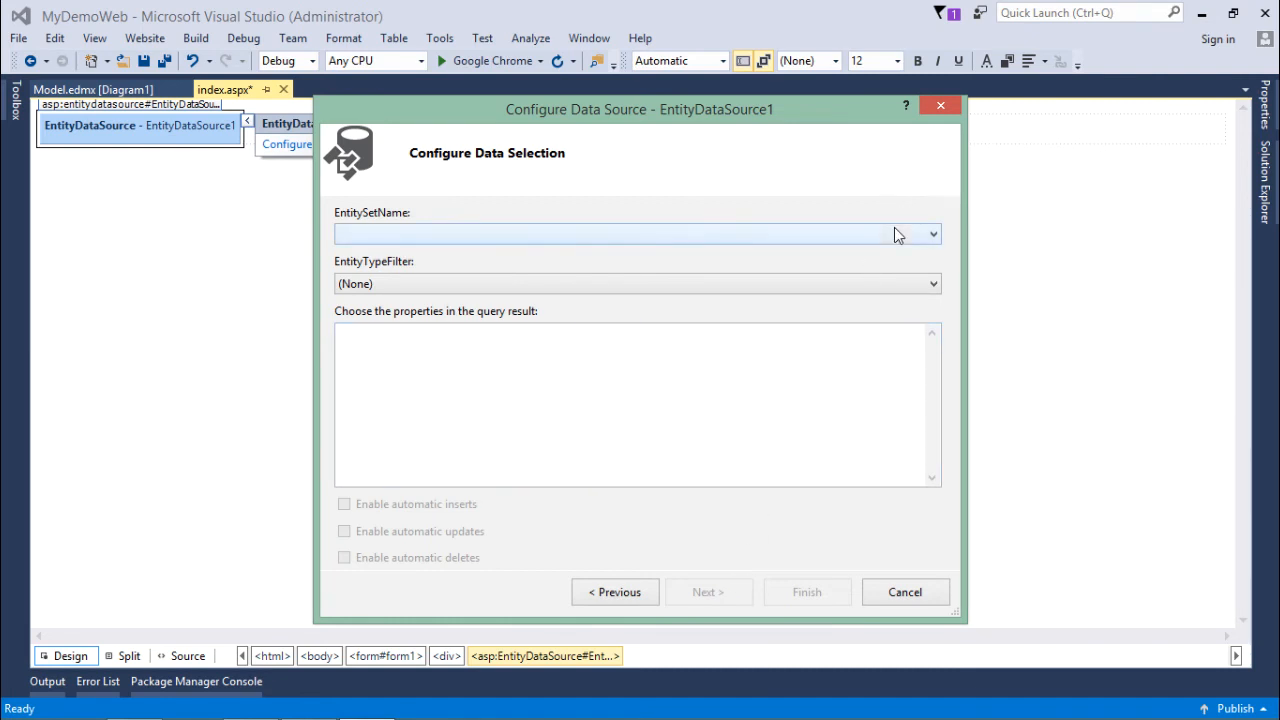
Set the EntitySetName to tbl_Employees.
{"action": "left_click", "coordinate": [932, 234]}
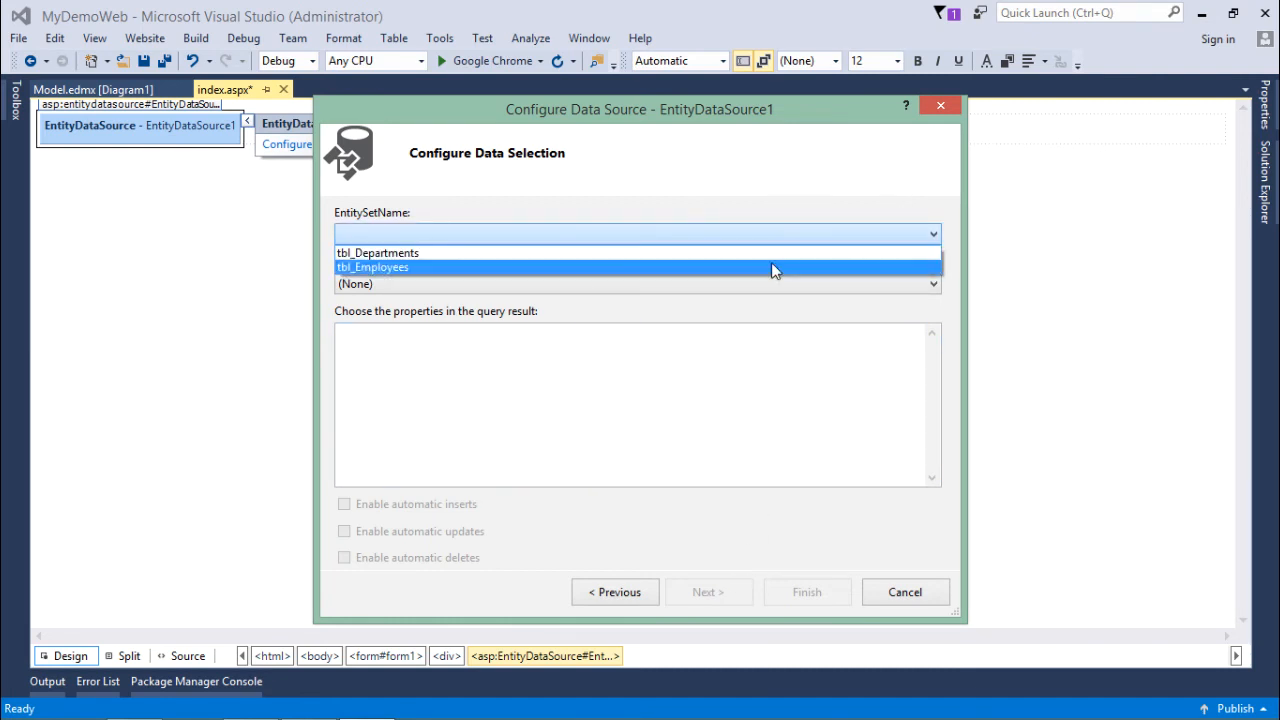
{"action": "mouse_move", "coordinate": [780, 276]}
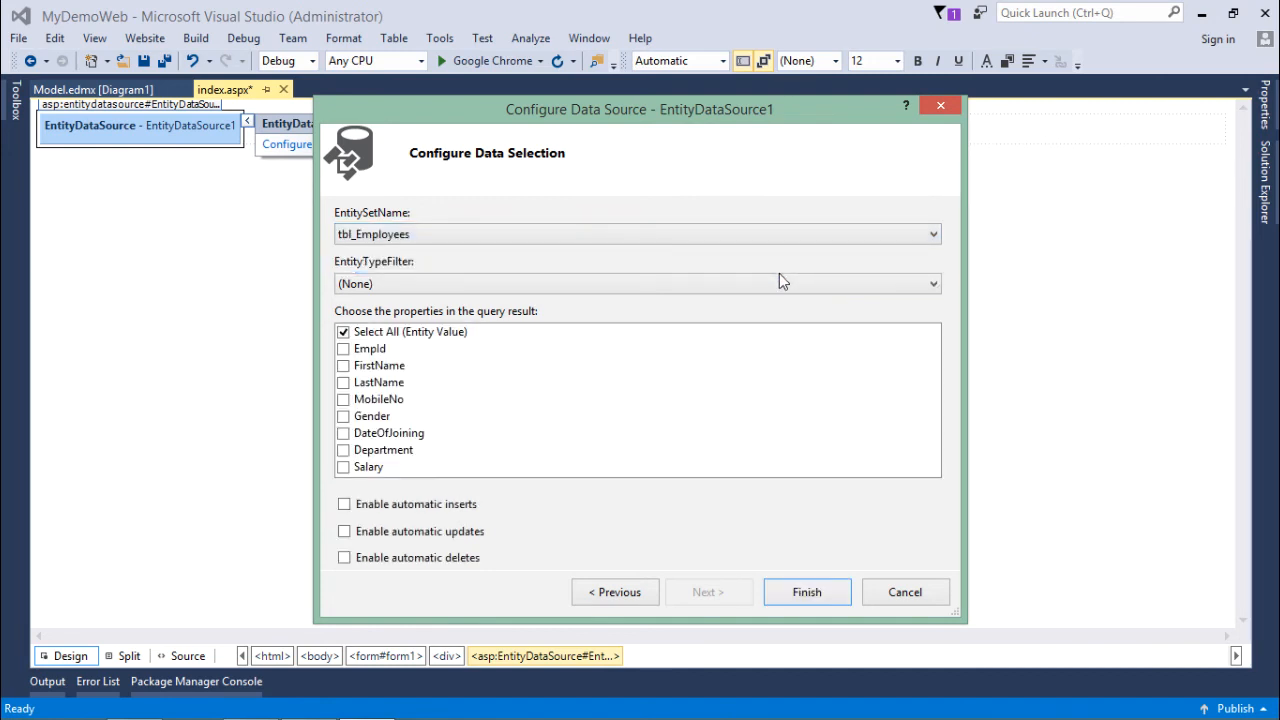
{"action": "left_click", "coordinate": [932, 284]}
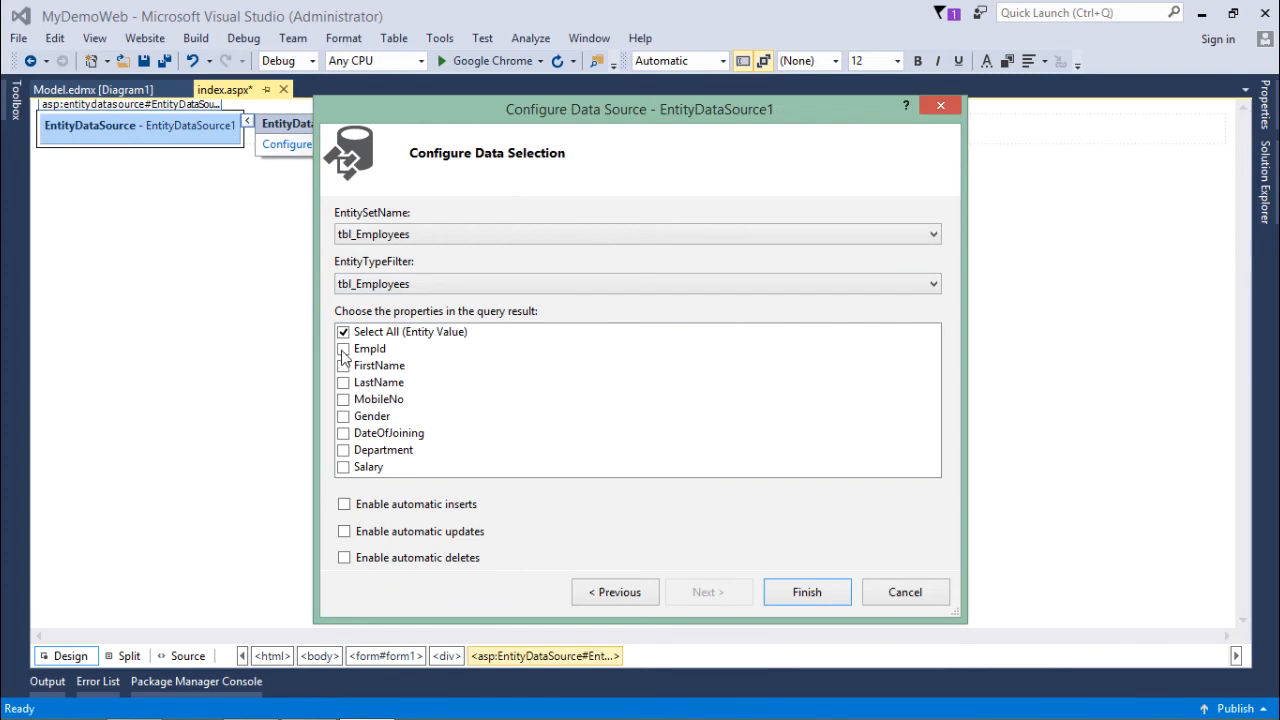
Select EmpId, FirstName, MobileNo and Department columns and finish the data source configuration.
{"action": "left_click", "coordinate": [344, 364]}
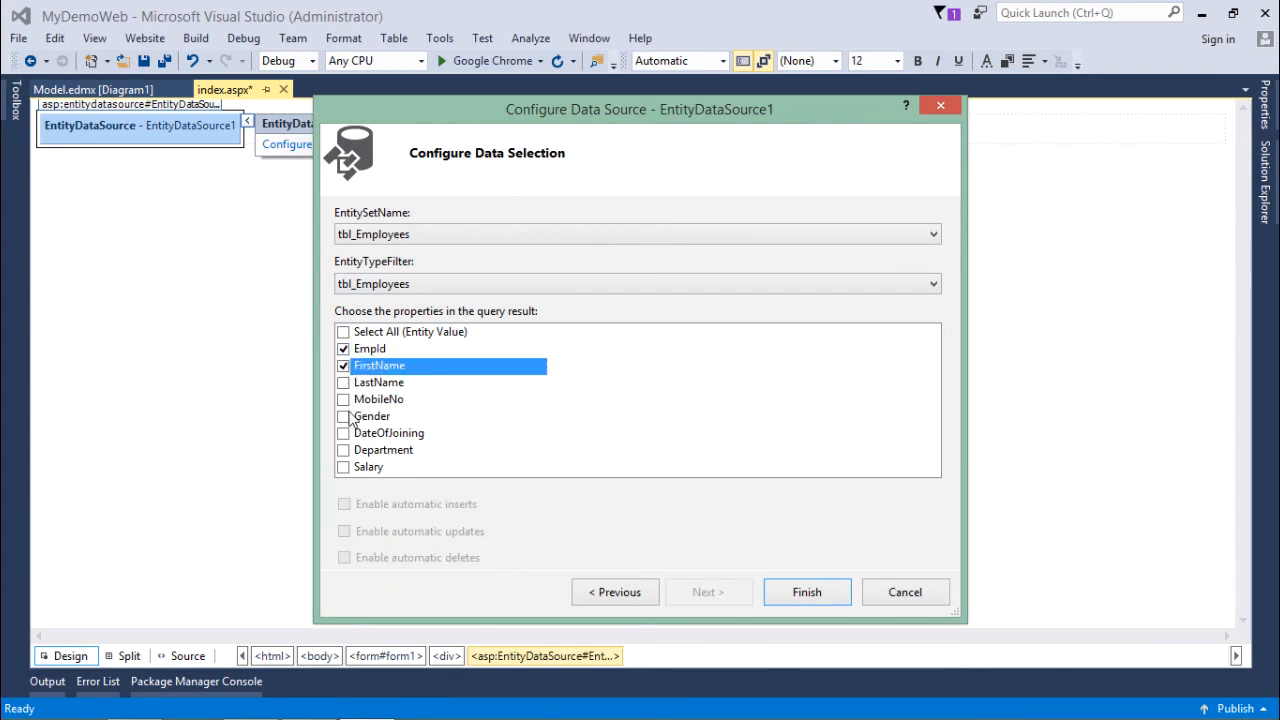
{"action": "left_click", "coordinate": [344, 400]}
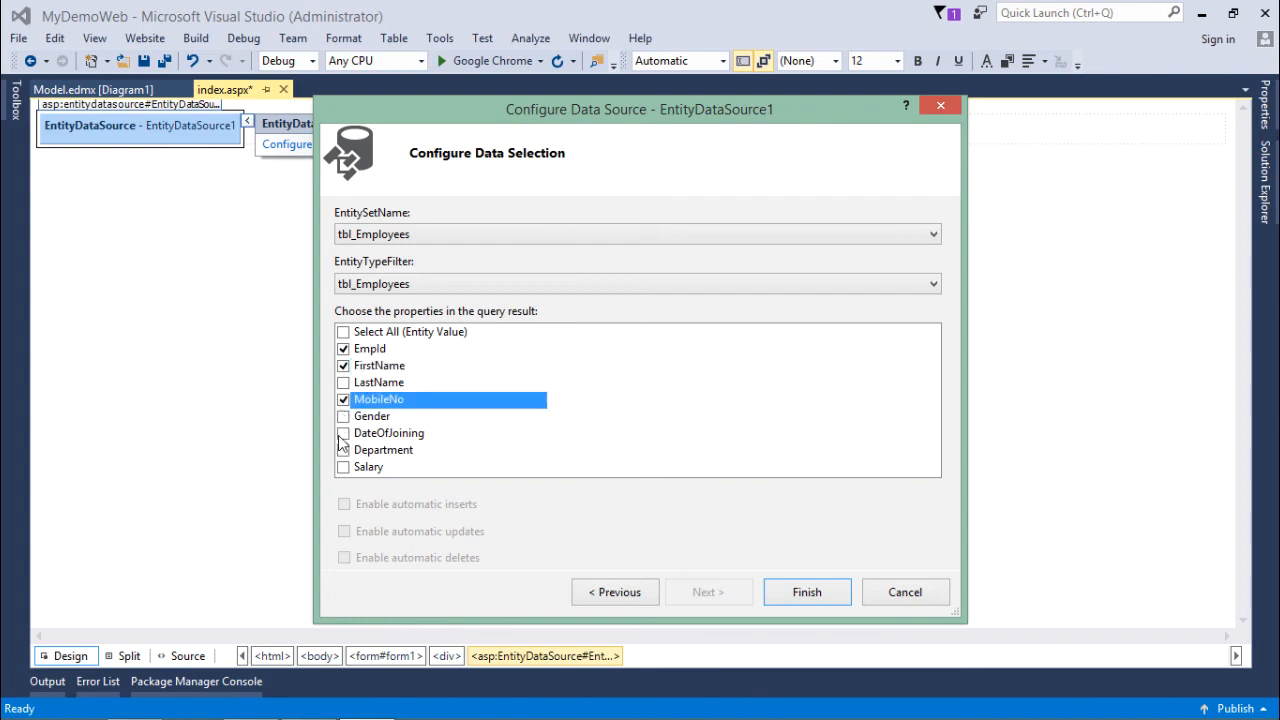
{"action": "left_click", "coordinate": [344, 448]}
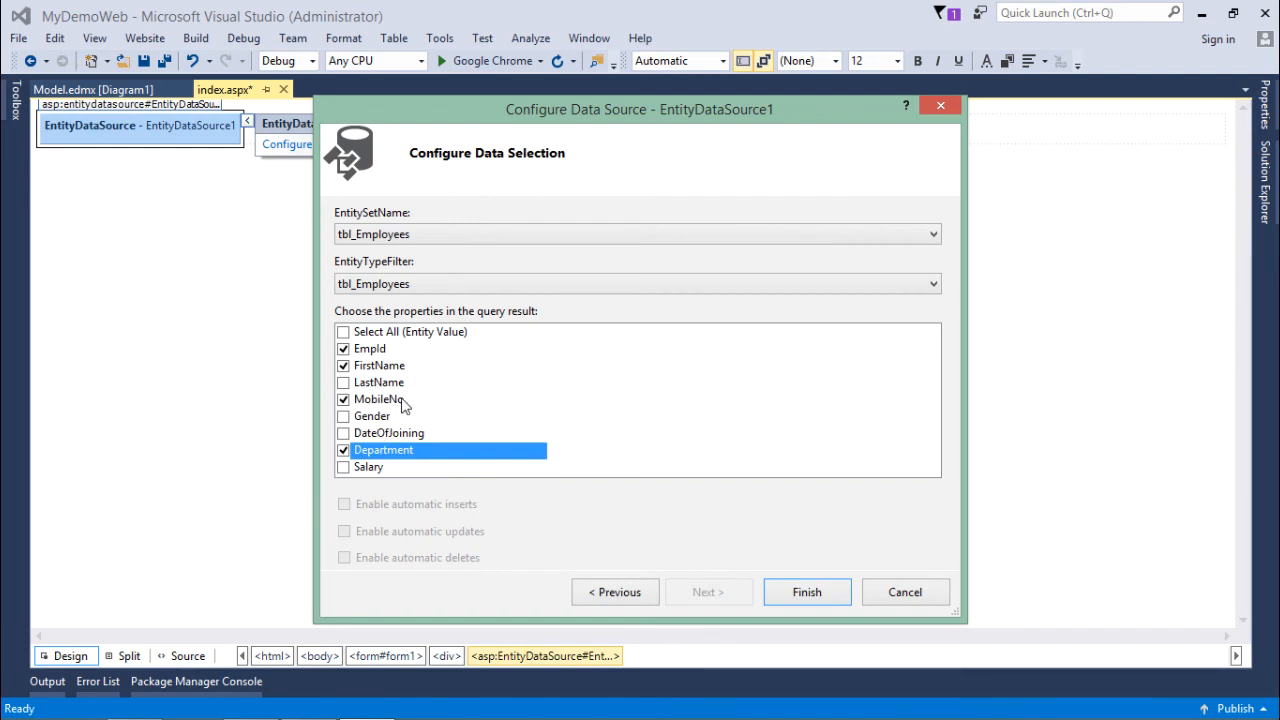
{"action": "left_click", "coordinate": [344, 348]}
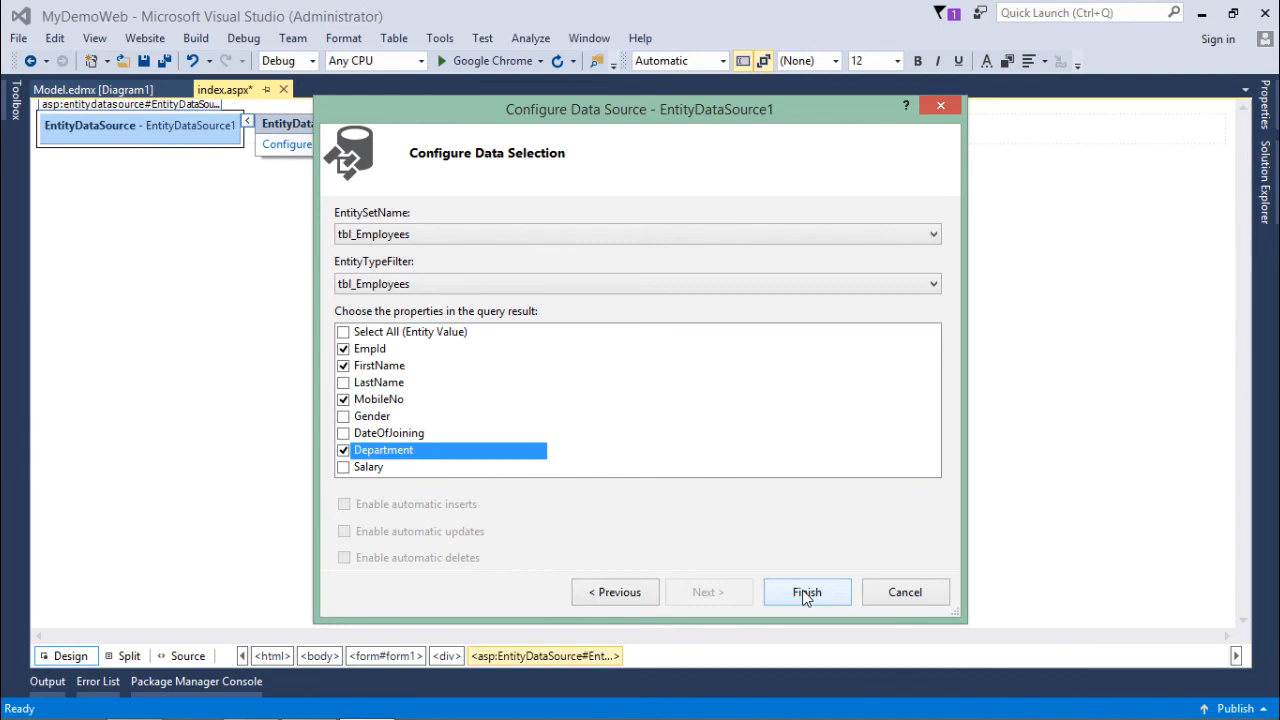
{"action": "left_click", "coordinate": [808, 592]}
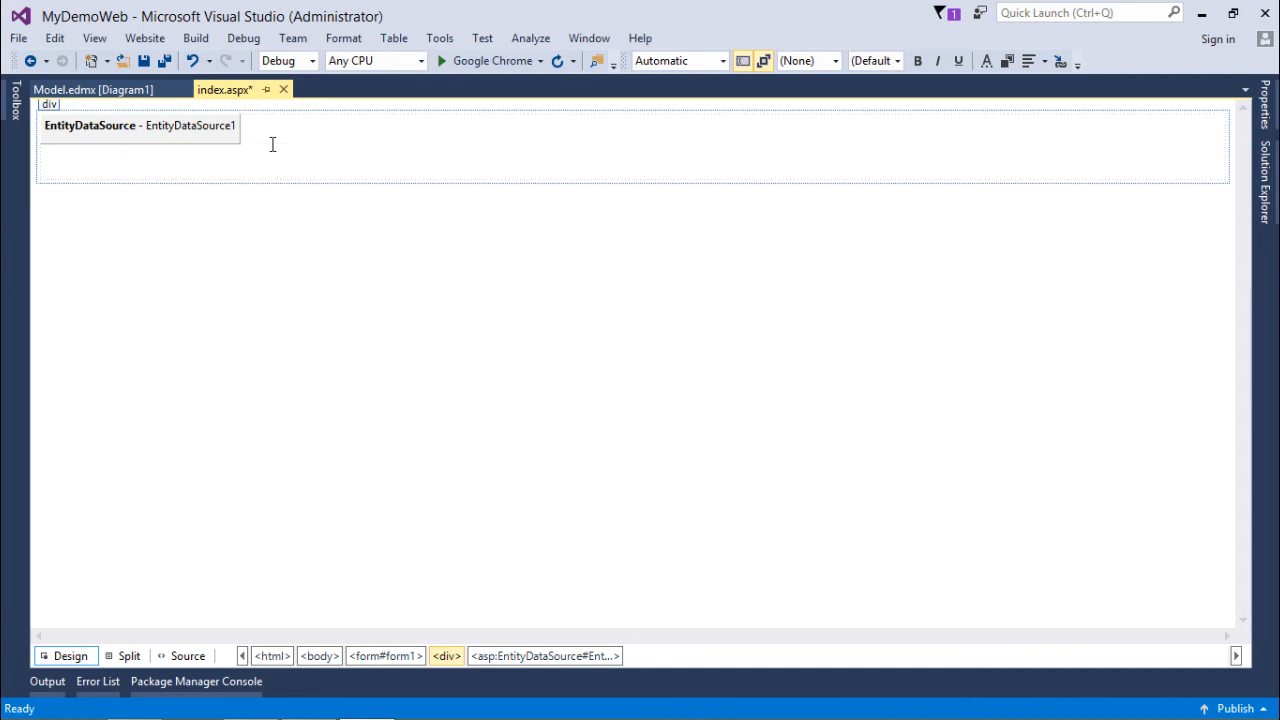
Place a GridView below the data source and bind it to EntityDataSource1.
{"action": "key", "text": "ctrl+s"}
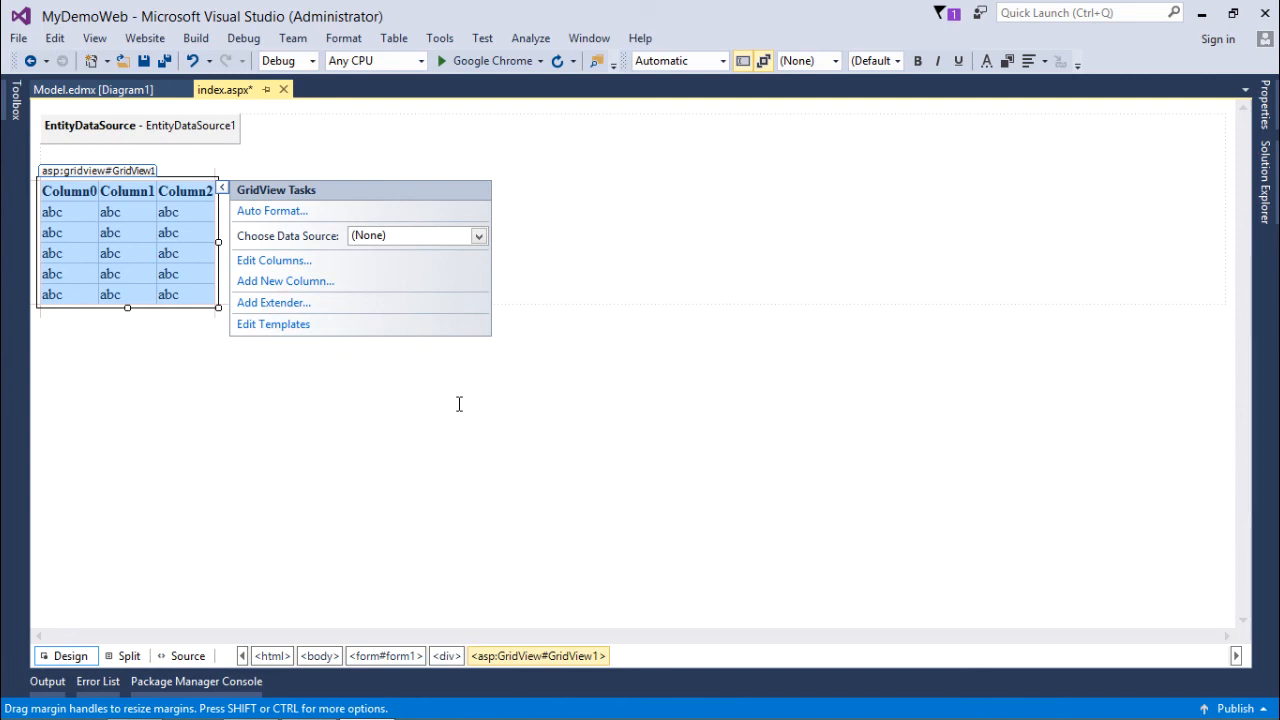
{"action": "mouse_move", "coordinate": [478, 276]}
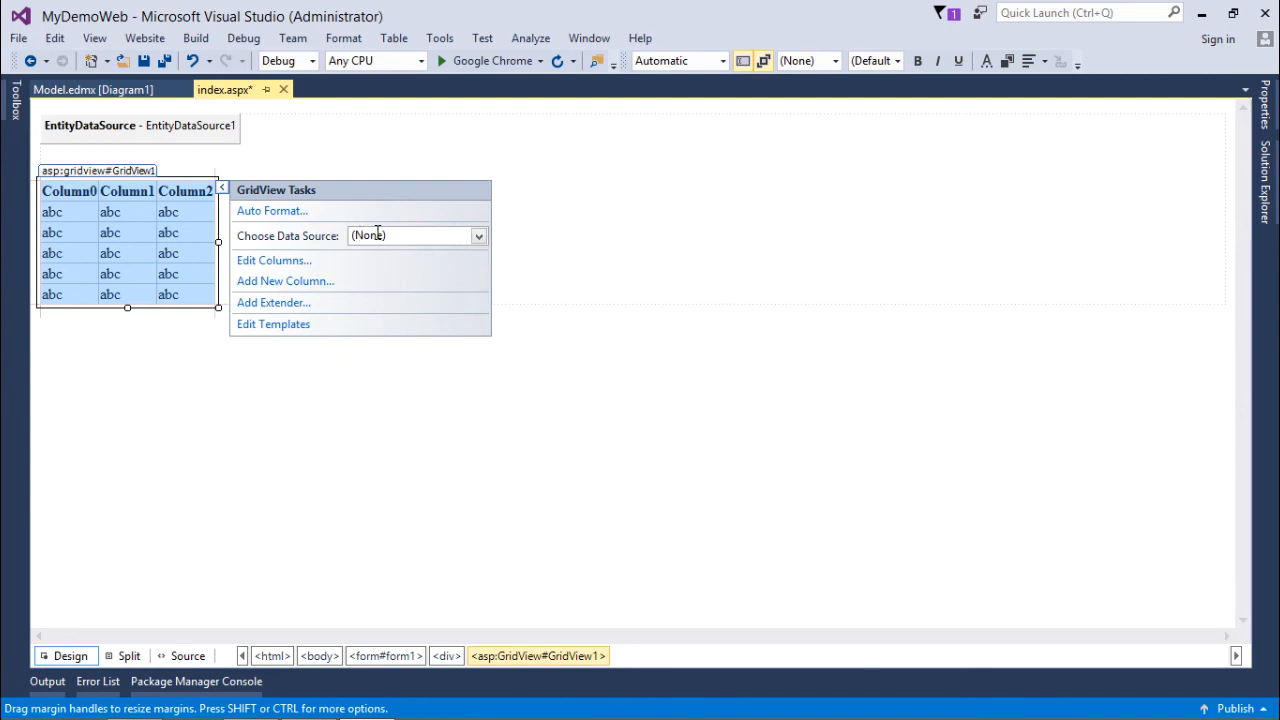
{"action": "left_click", "coordinate": [478, 236]}
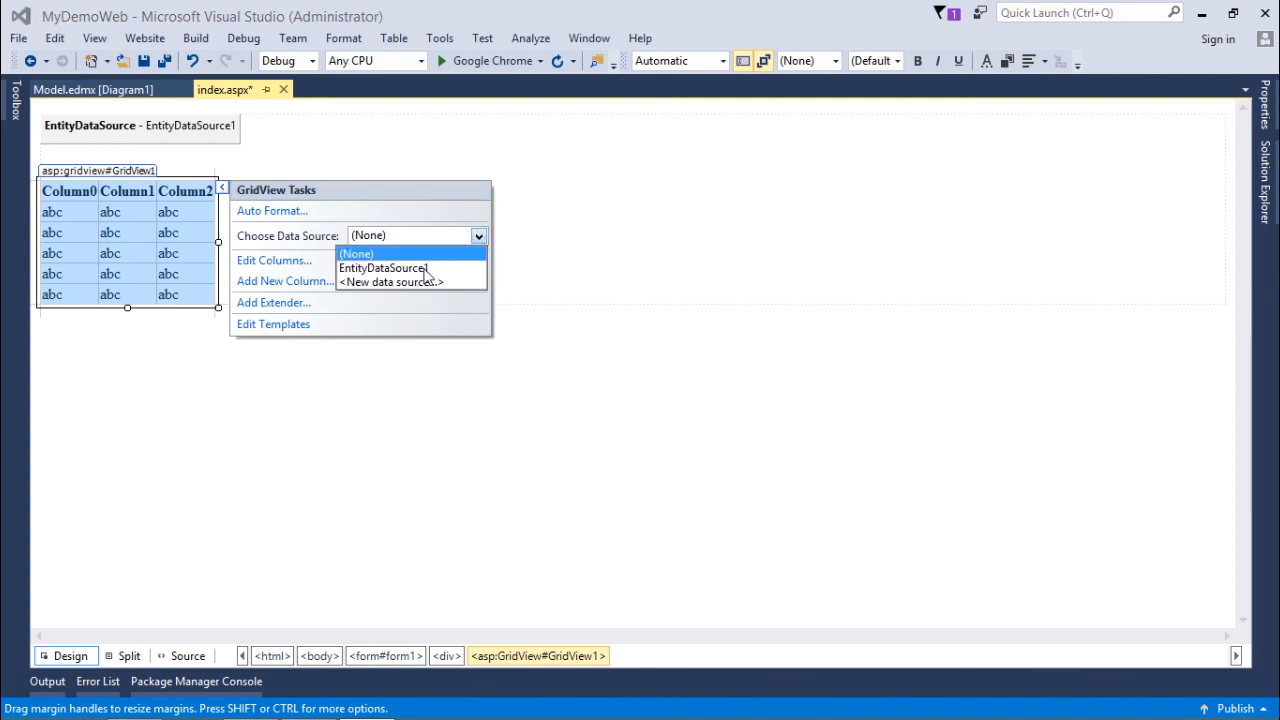
{"action": "left_click", "coordinate": [382, 268]}
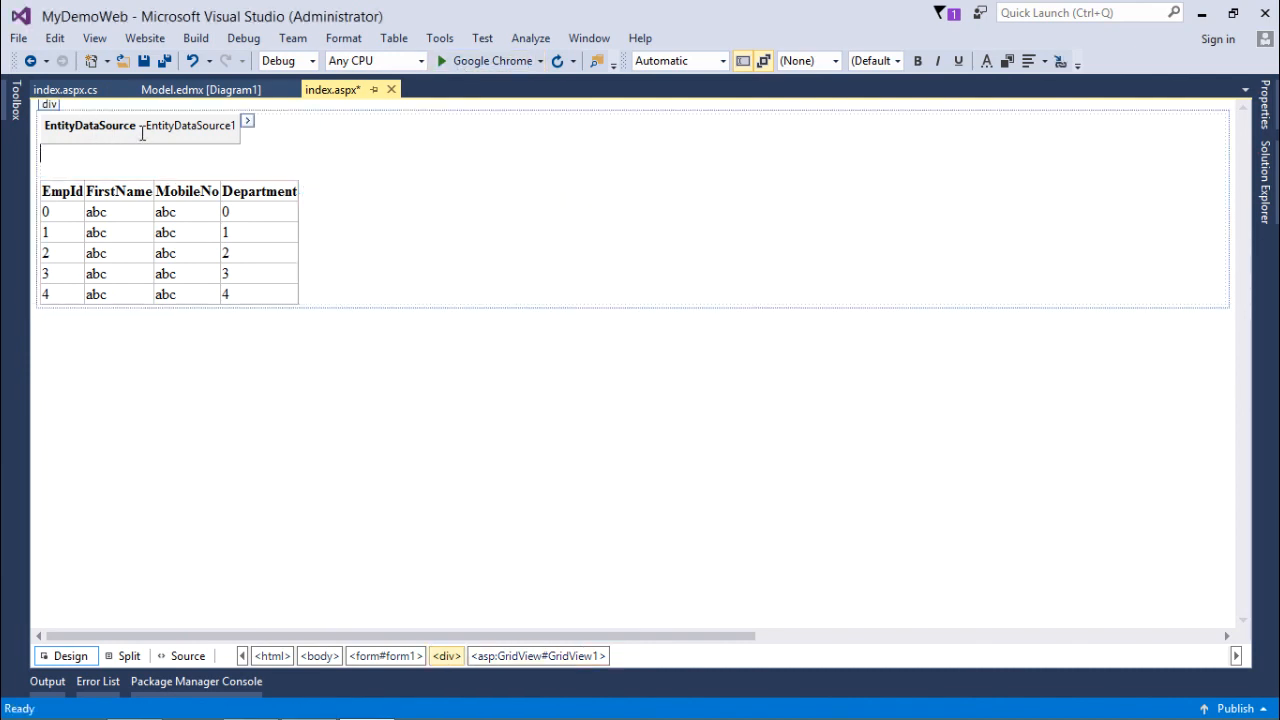
Launch index.aspx in Chrome to see the employee records, then stop debugging.
{"action": "left_click", "coordinate": [442, 60]}
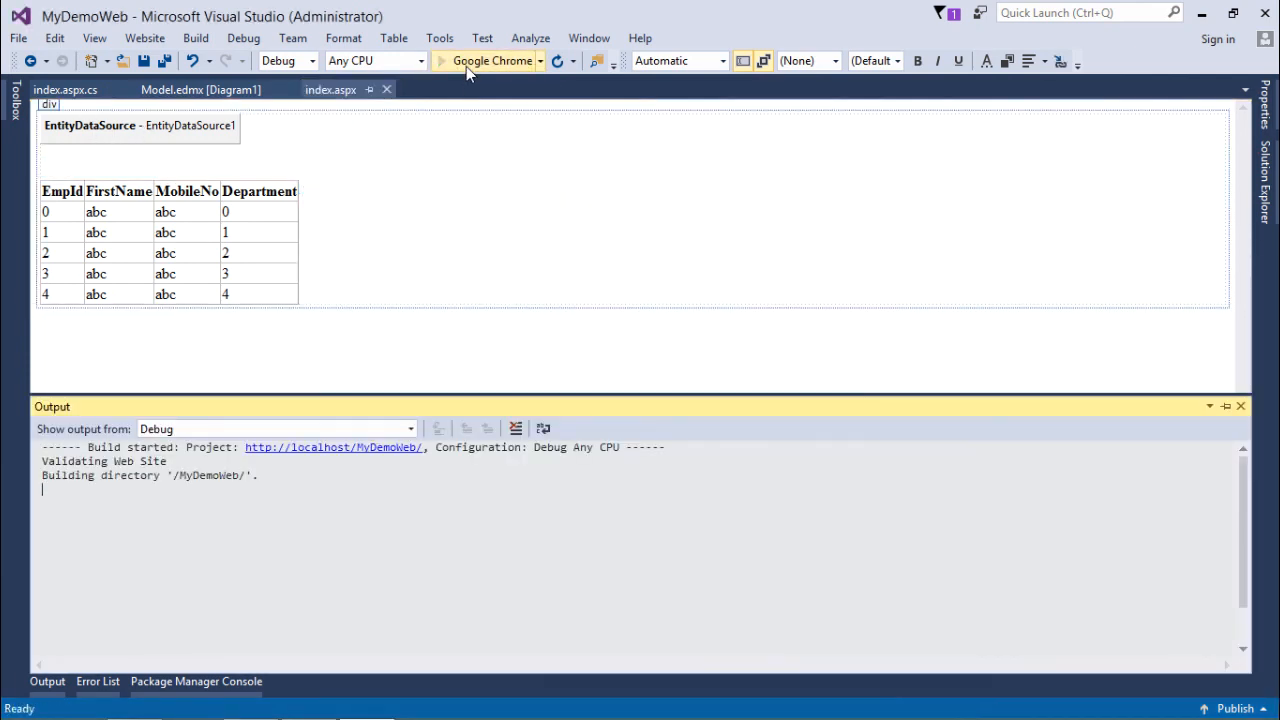
{"action": "left_click", "coordinate": [488, 60]}
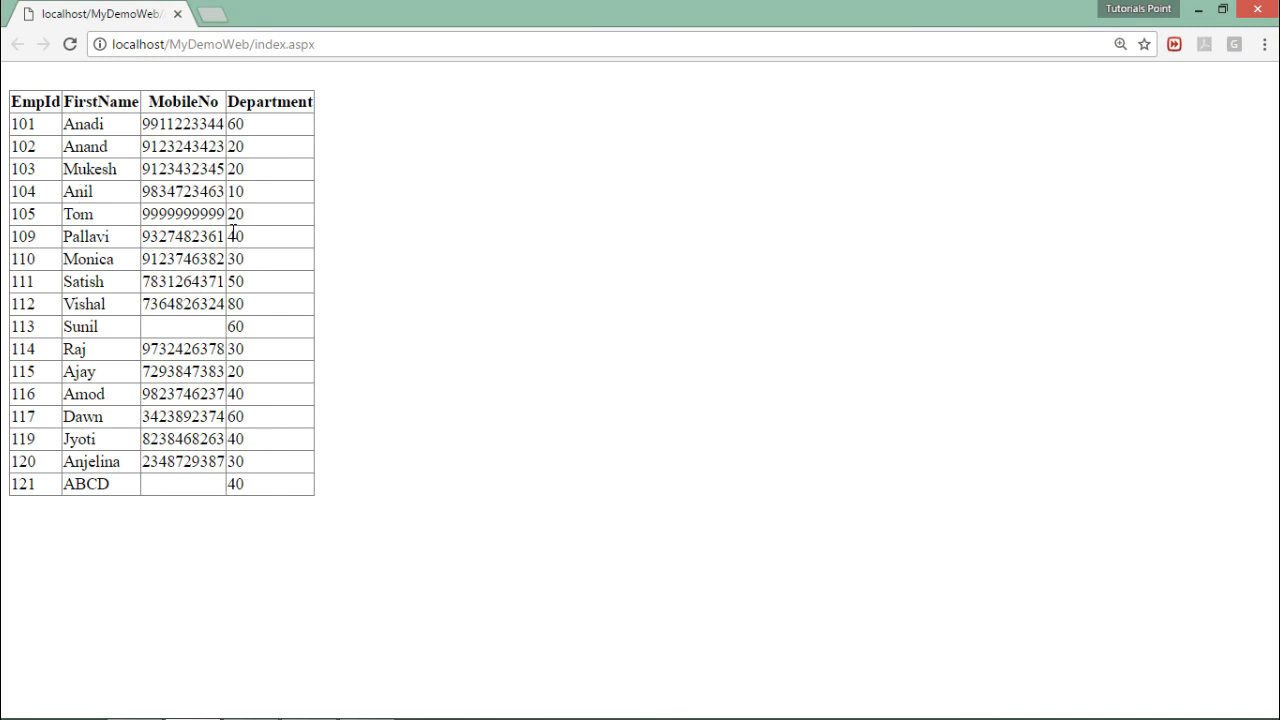
{"action": "mouse_move", "coordinate": [904, 128]}
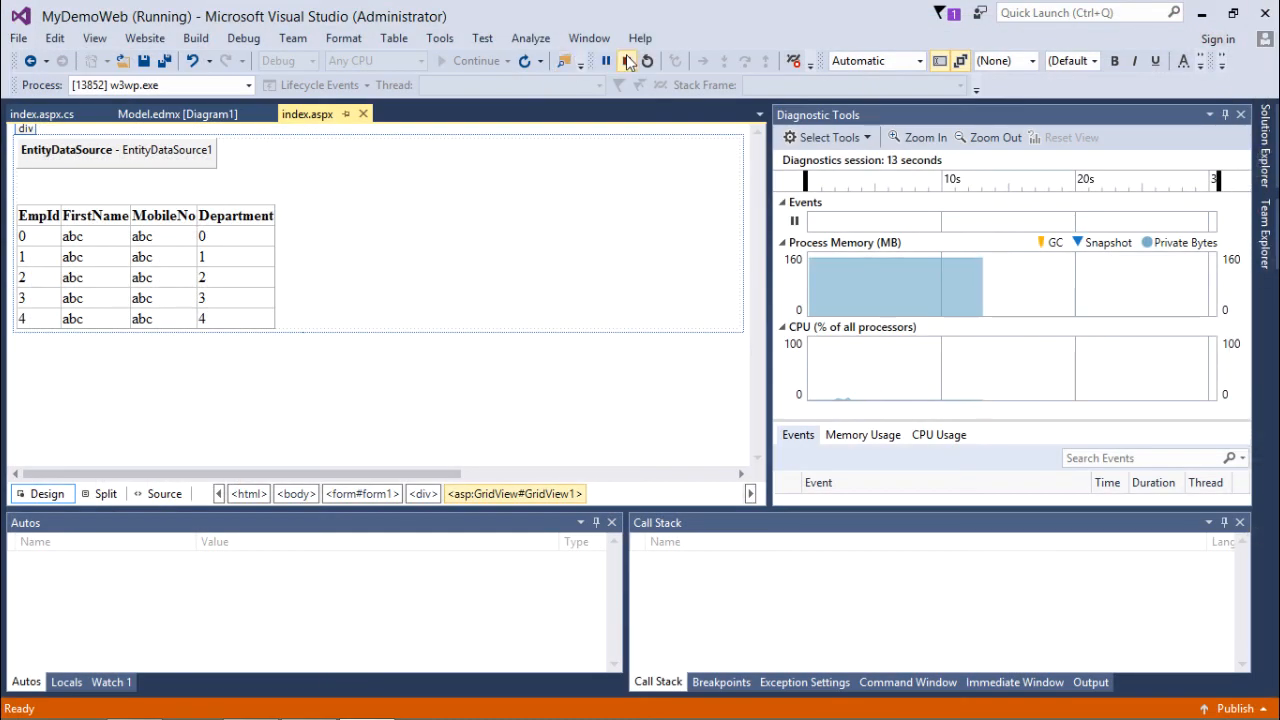
{"action": "left_click", "coordinate": [626, 60]}
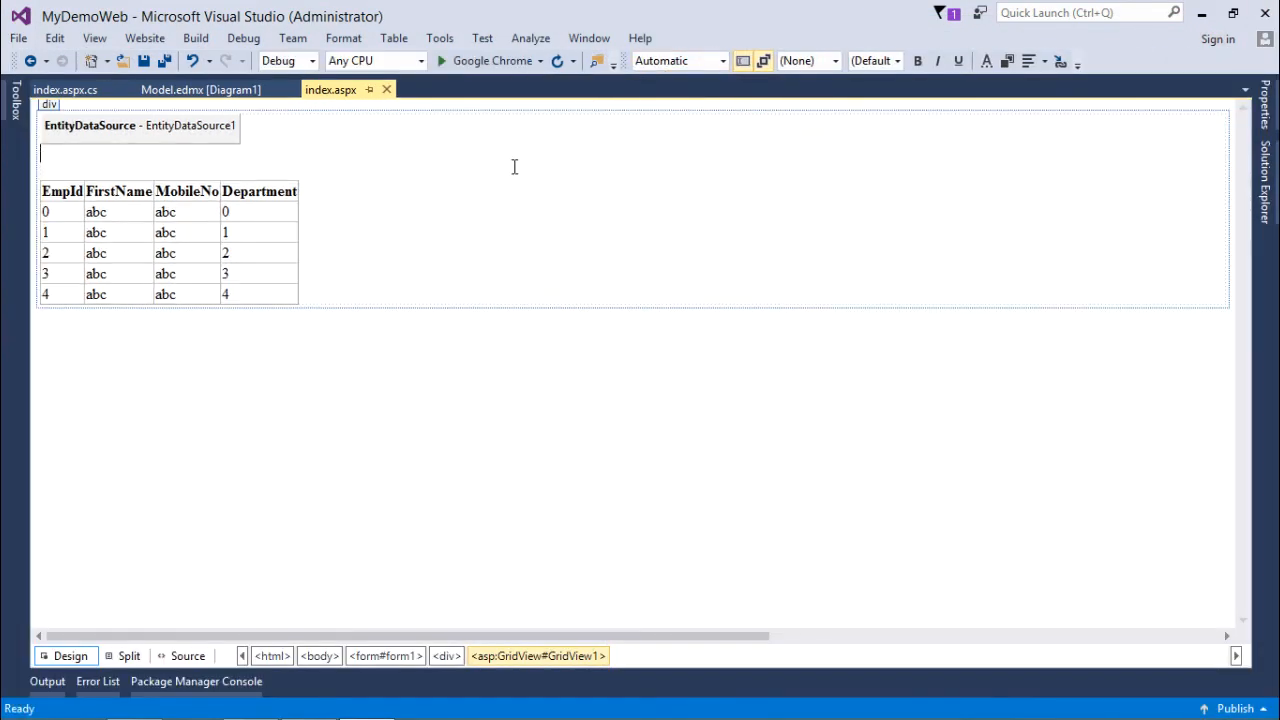